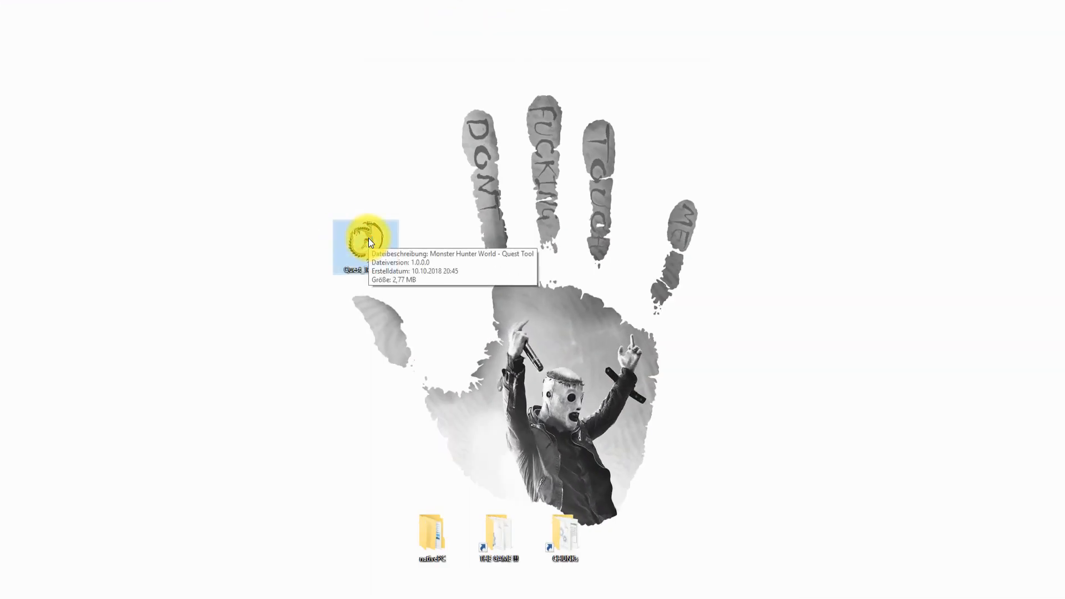
Launch the Quest Tool and start loading an existing quest from the File menu.
double_click(362, 244)
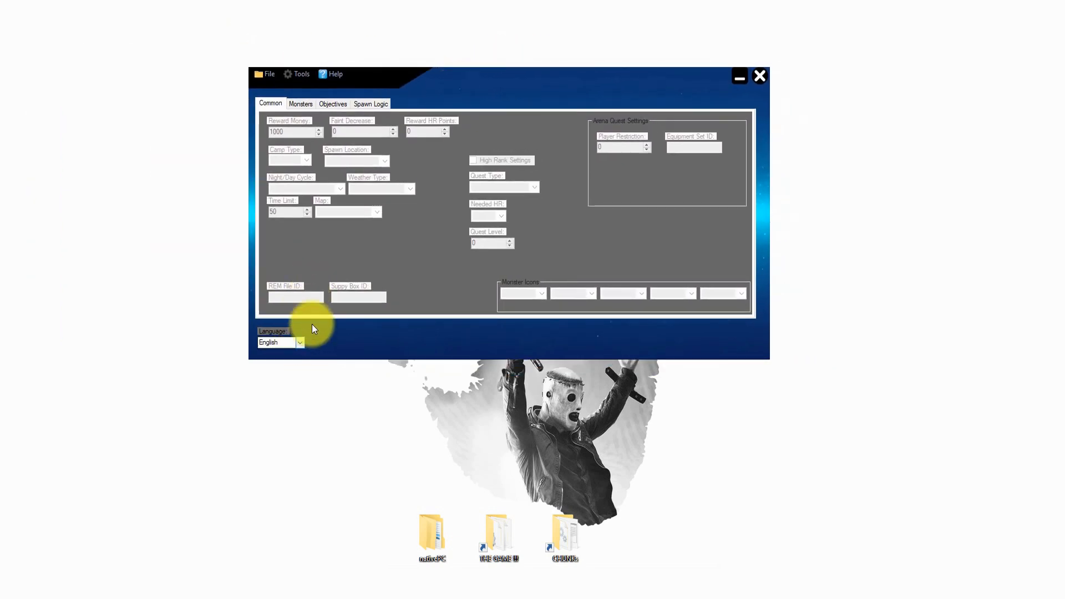
click(299, 342)
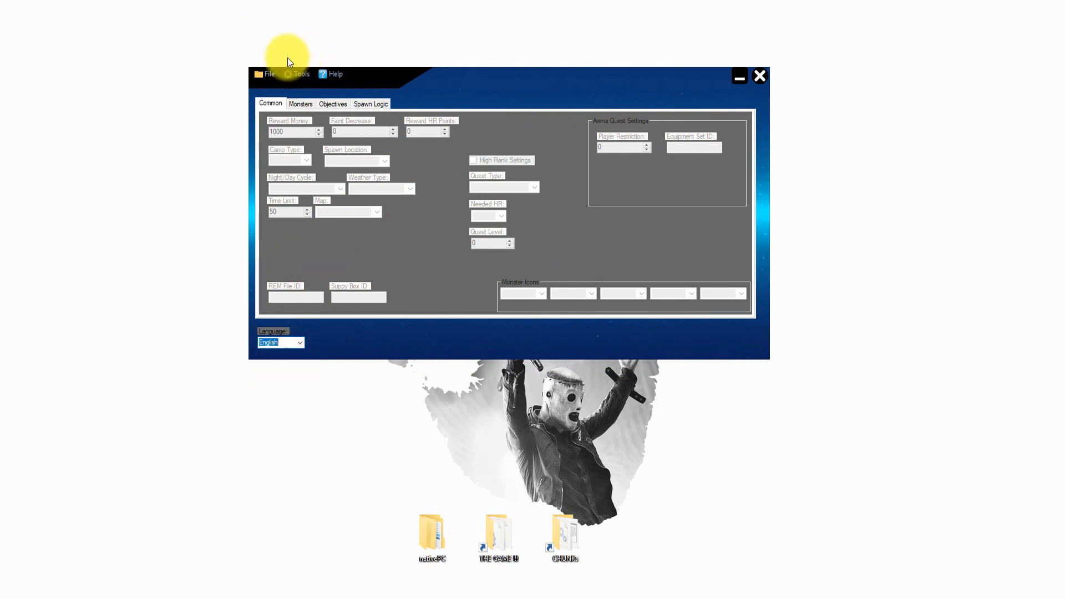
click(298, 74)
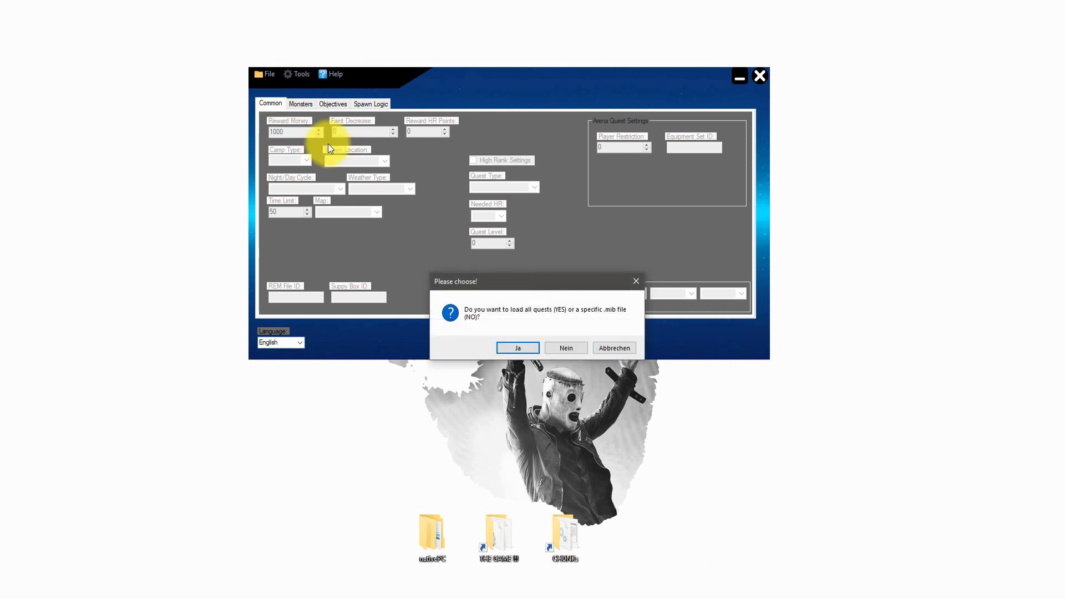
Choose to load all quests from the game files and acknowledge the nativePC dump reminder.
click(517, 348)
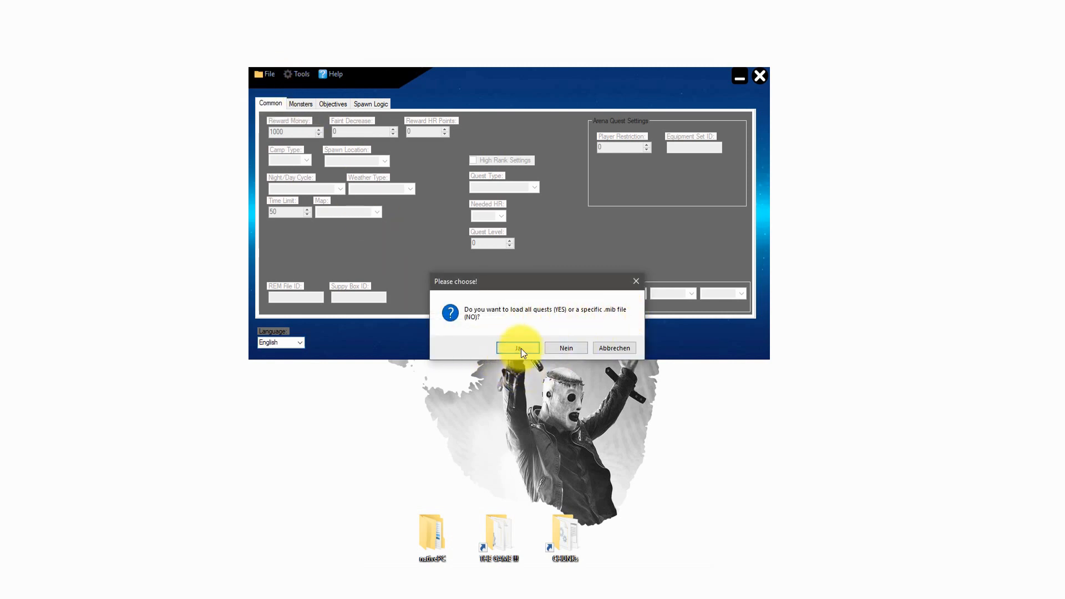
click(518, 347)
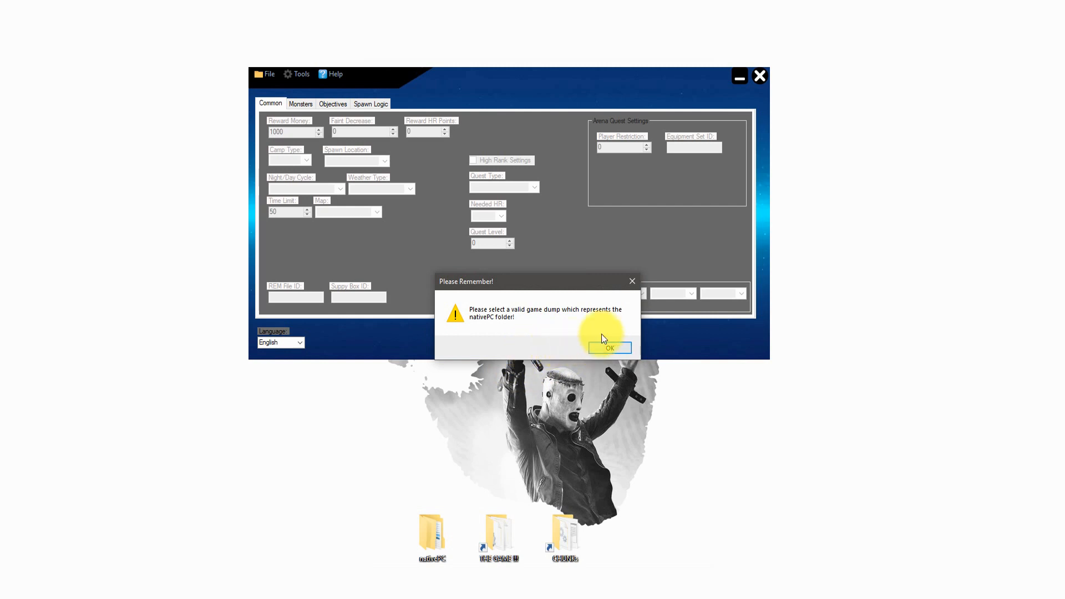
click(610, 348)
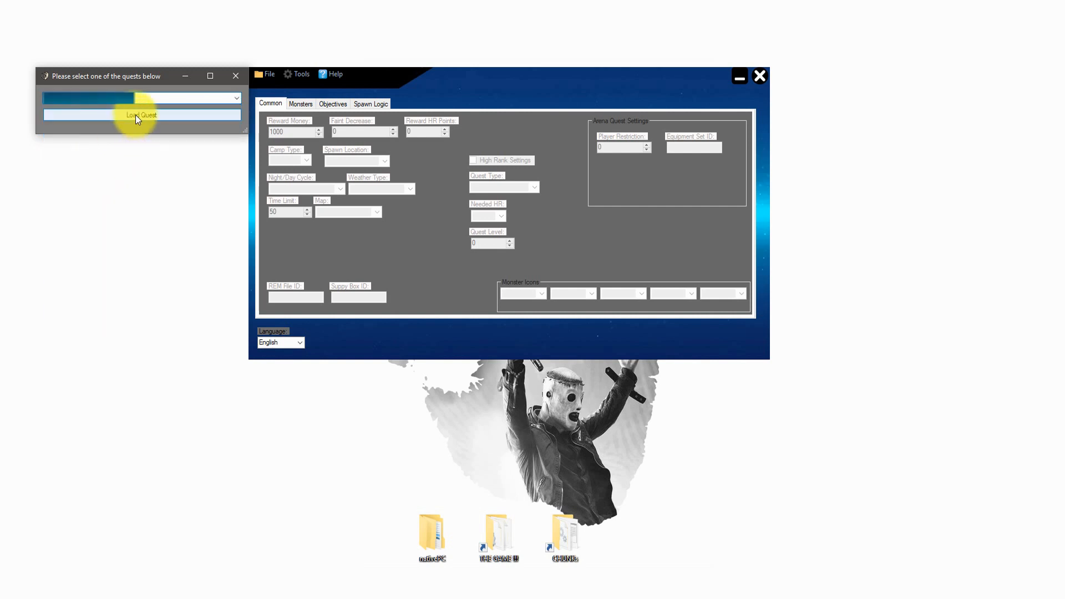
Load the chosen quest and set Reward Money 666, Faint Decrease 222, HR Points 800, Standard Spawn.
click(142, 114)
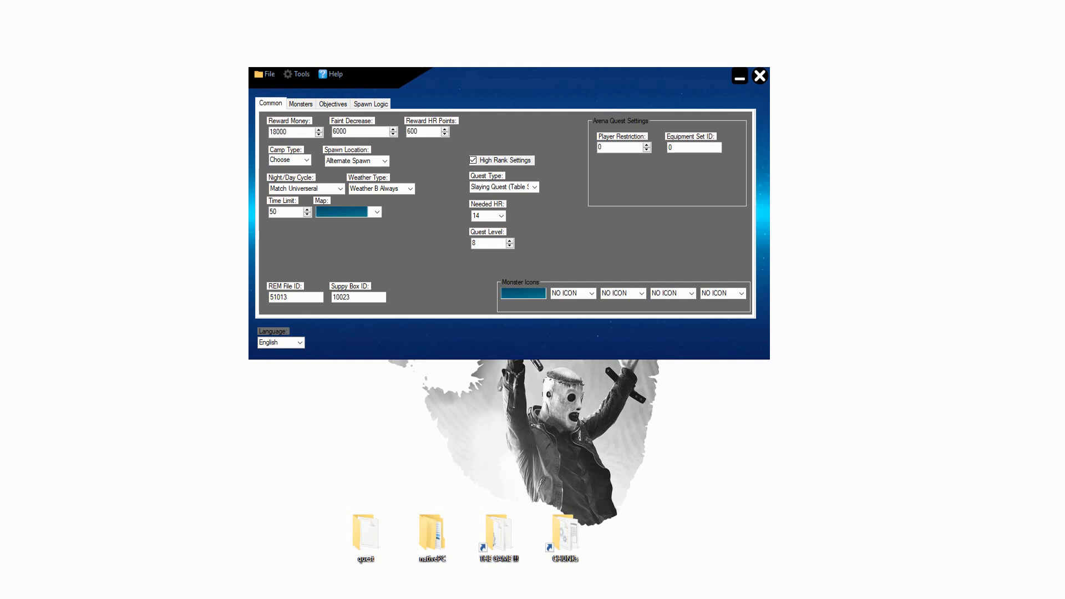
click(297, 132)
text(666)
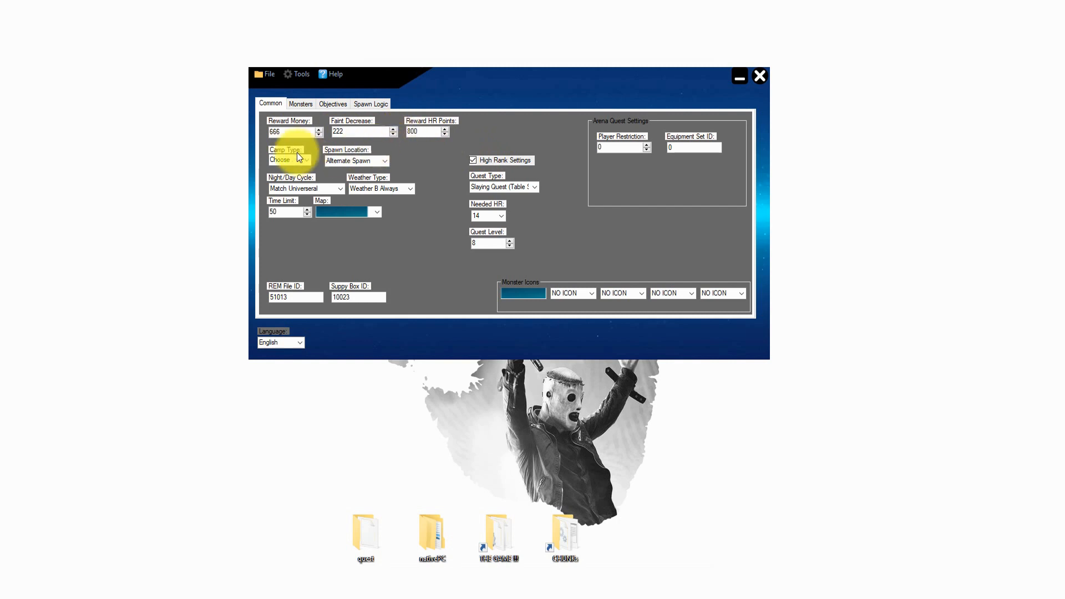
click(308, 160)
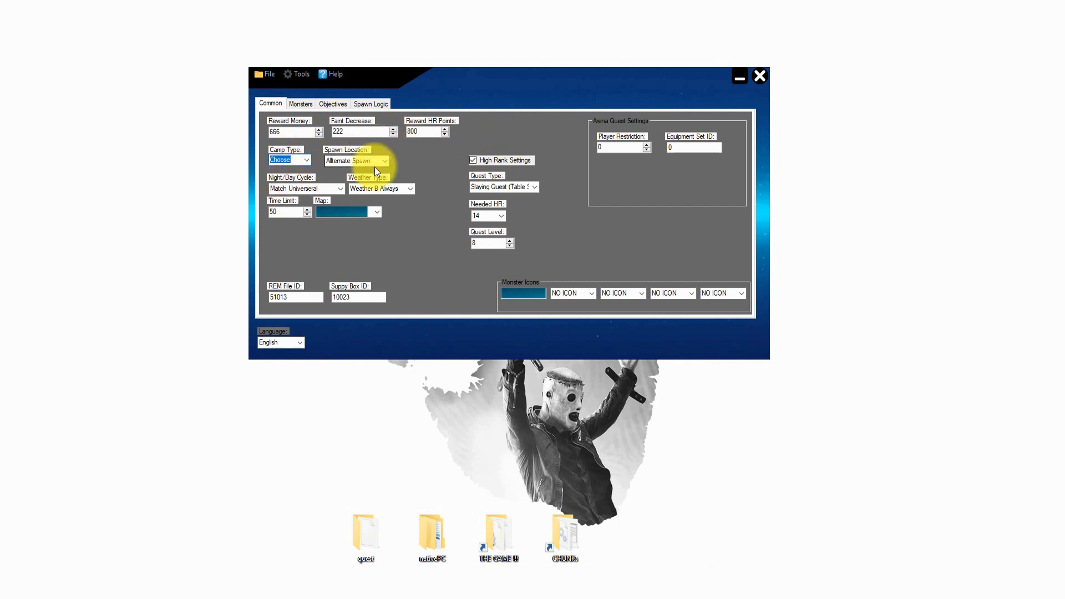
click(386, 160)
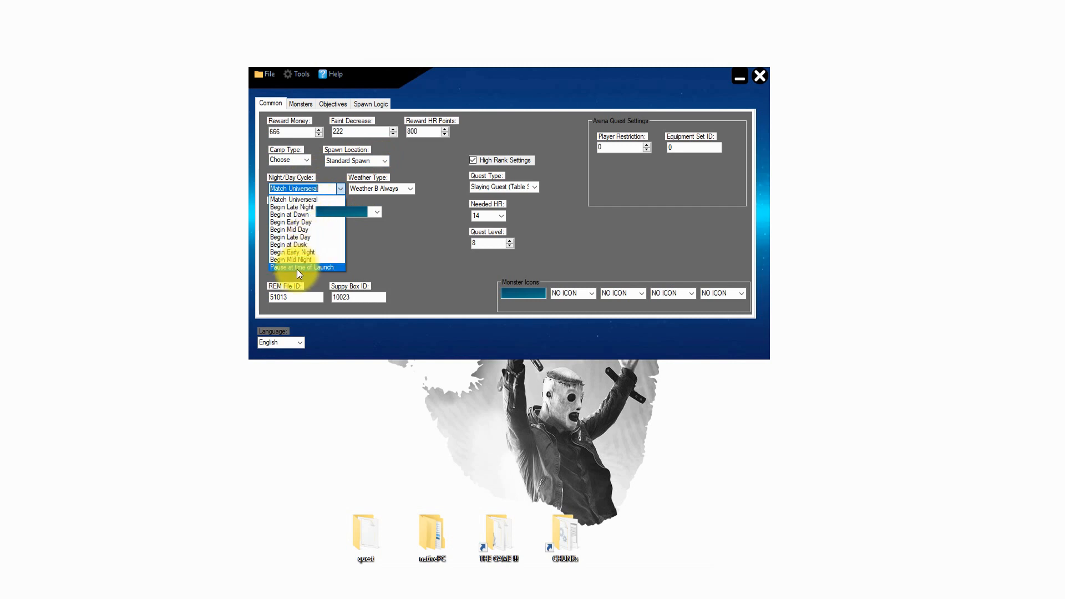
Make the quest begin at Mid Night with time limit 20, keeping the current map.
click(291, 259)
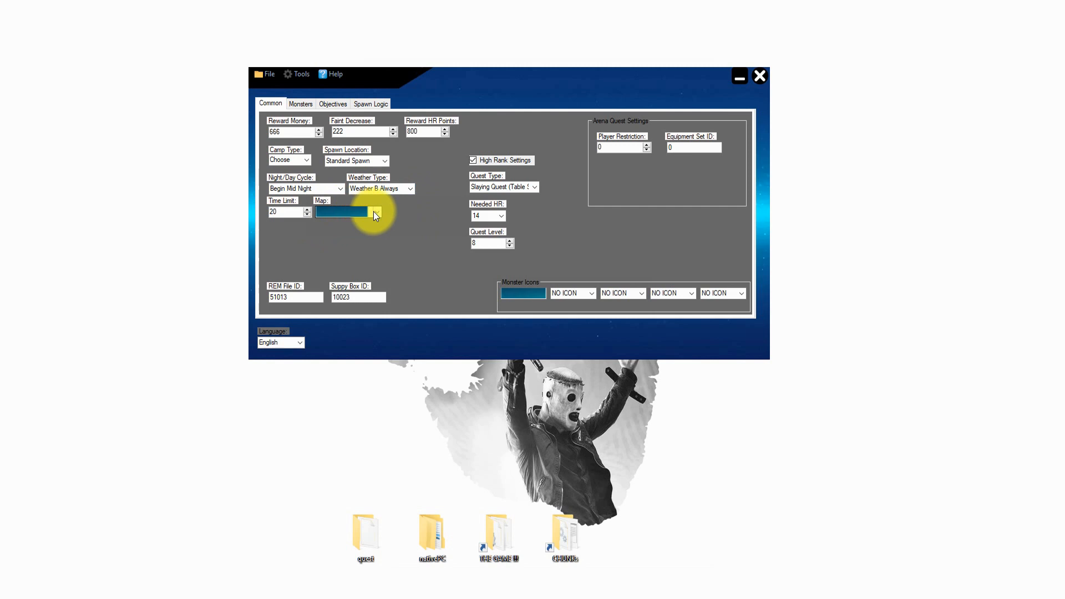
click(376, 212)
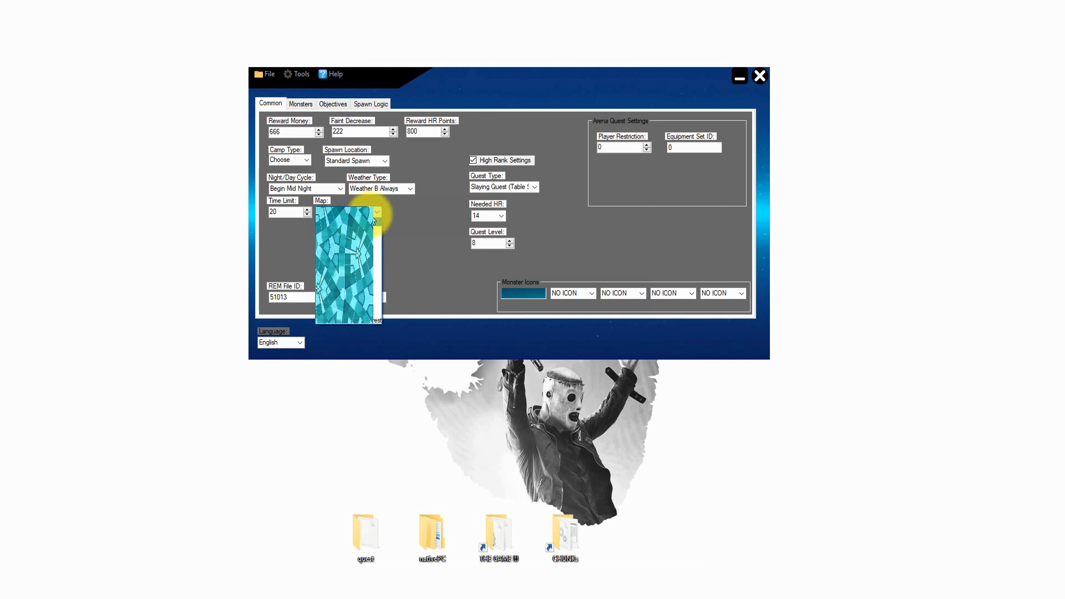
click(374, 212)
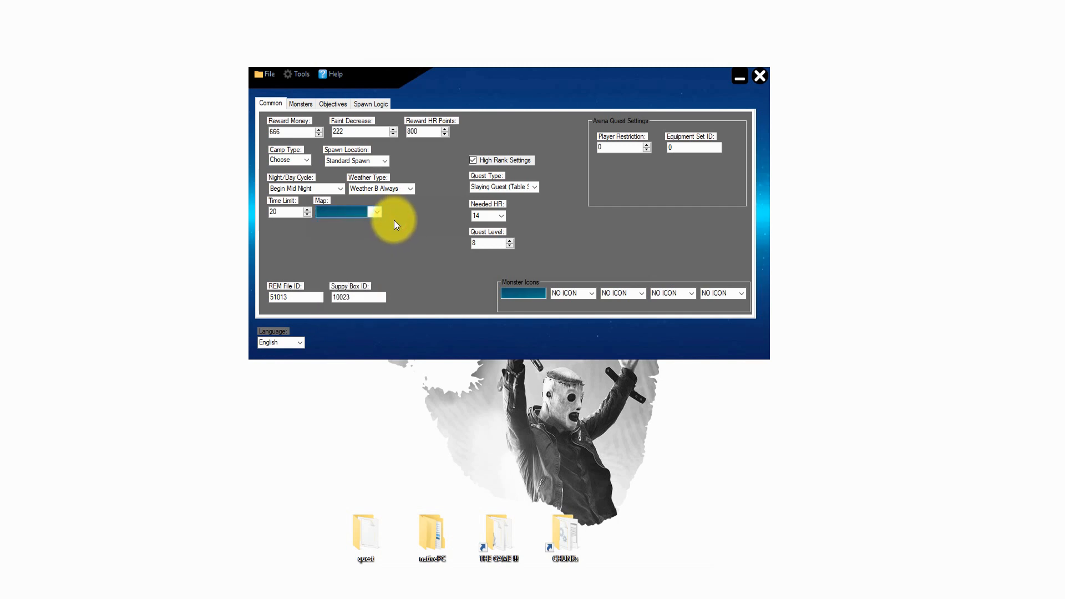
Make it a Capture Quest (Table Spawn) at quest level 10.
click(533, 187)
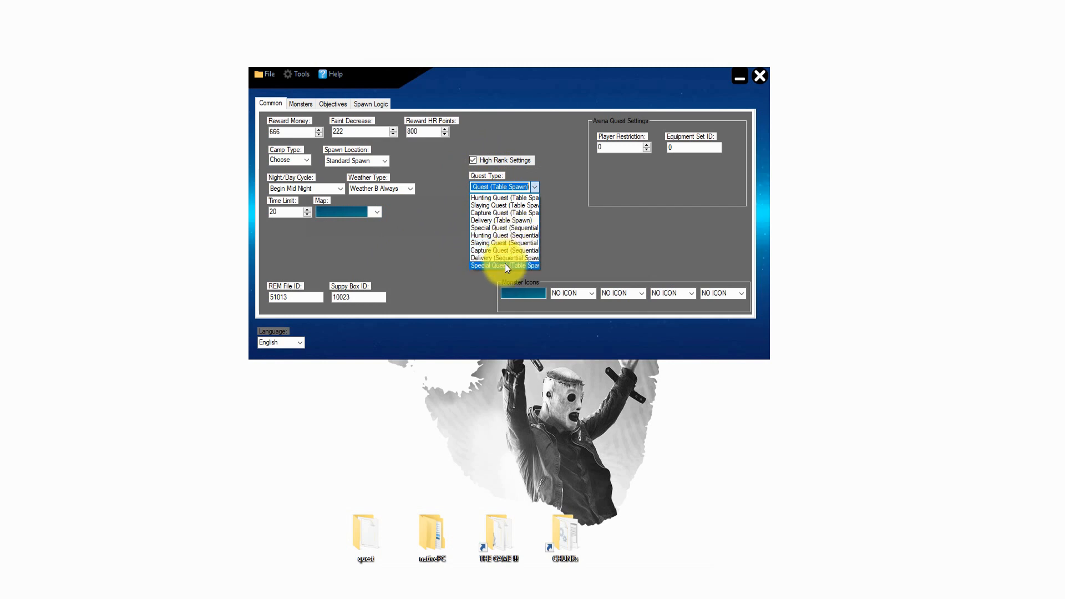
click(504, 212)
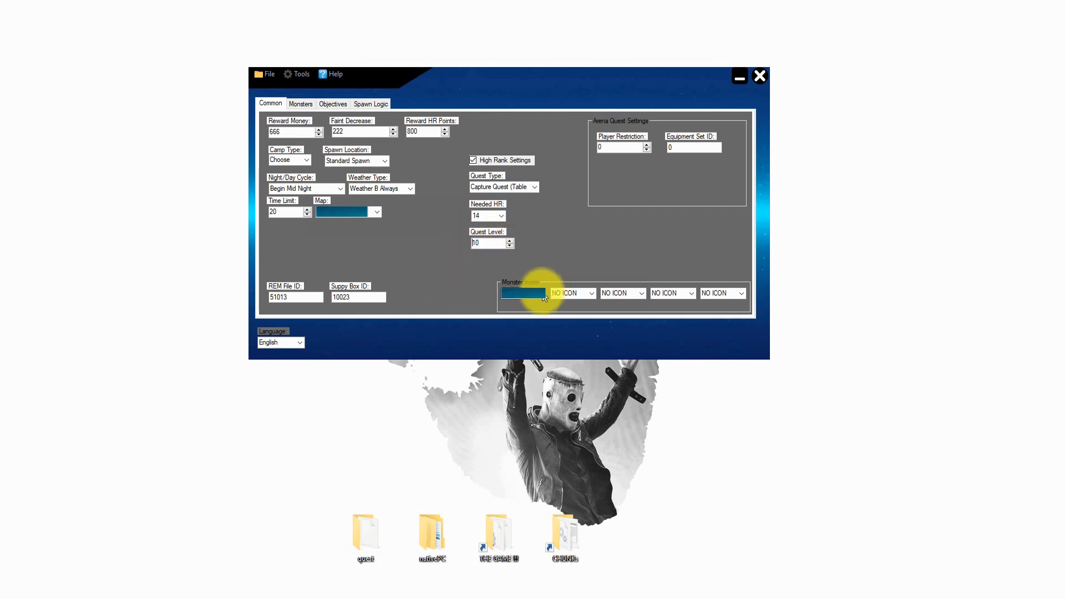
mouse_move(568, 203)
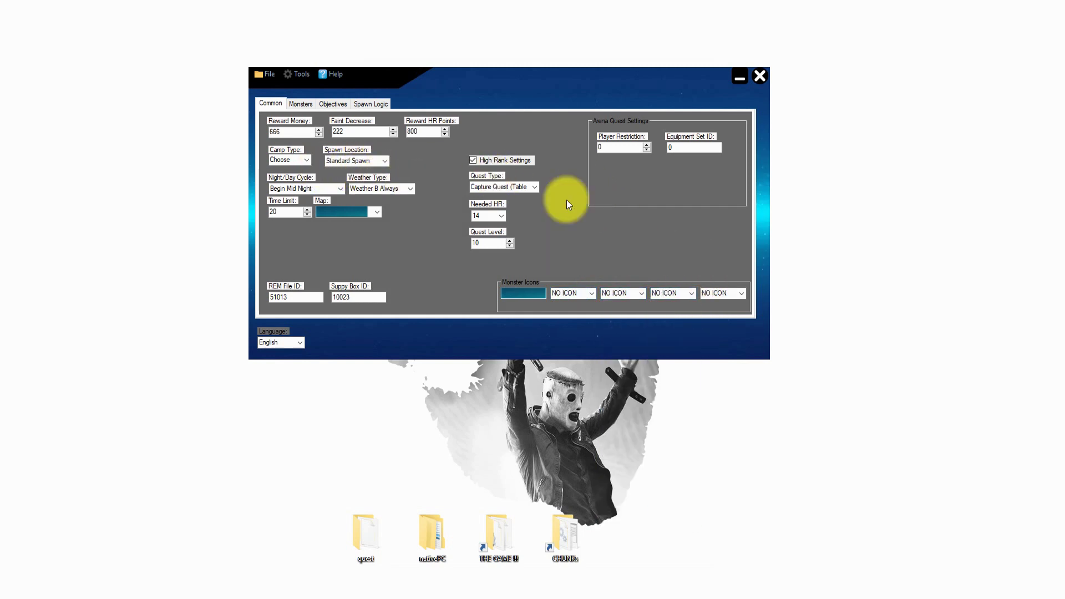
On the Monsters grid, set the first monster's size to 14 after reviewing health and attack.
click(301, 103)
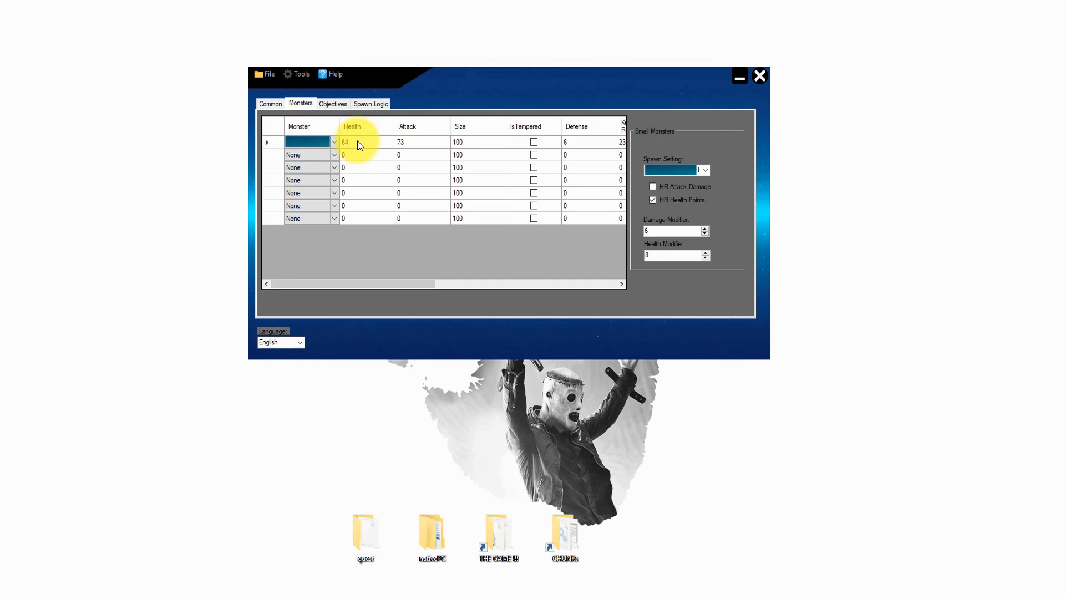
double_click(361, 142)
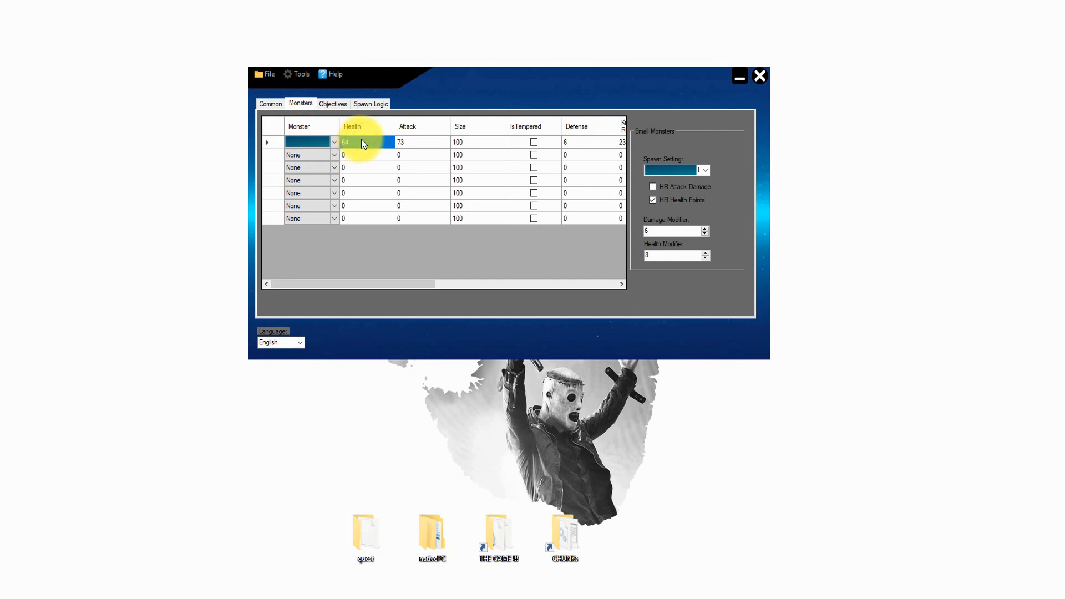
click(411, 143)
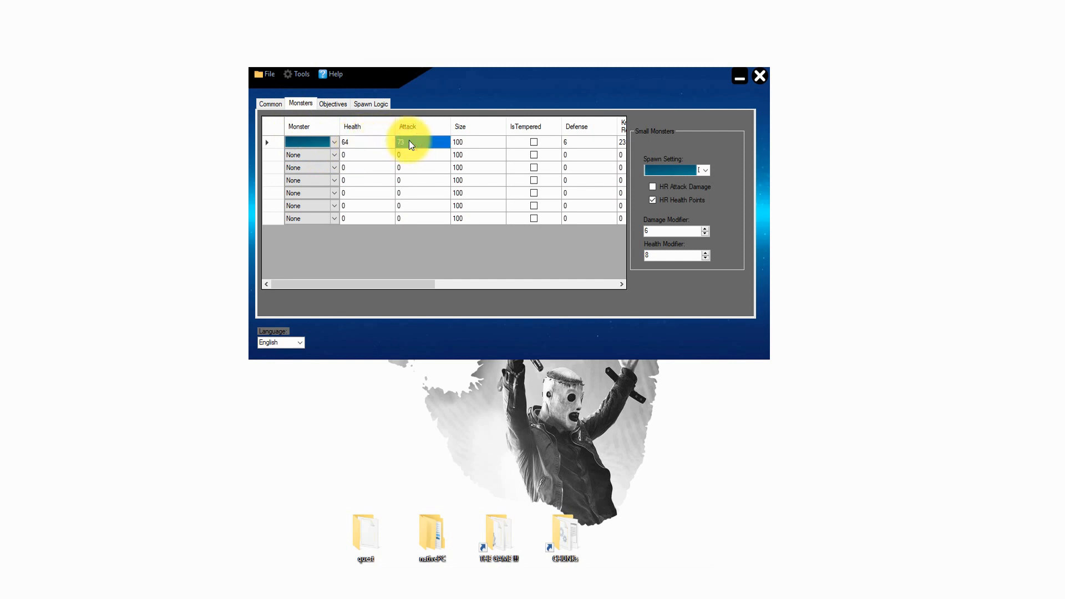
click(463, 142)
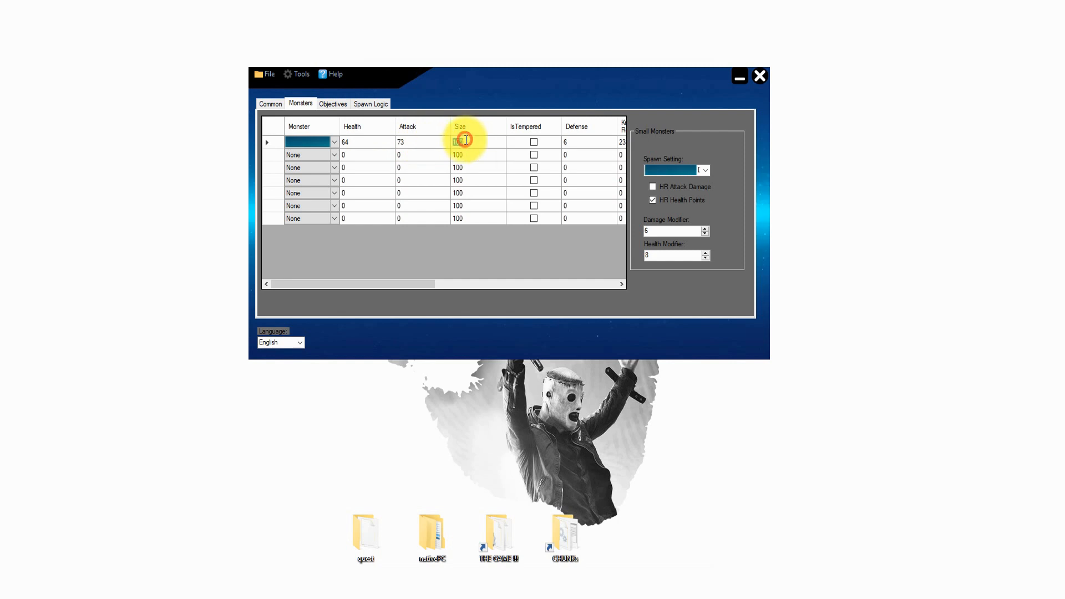
text(14)
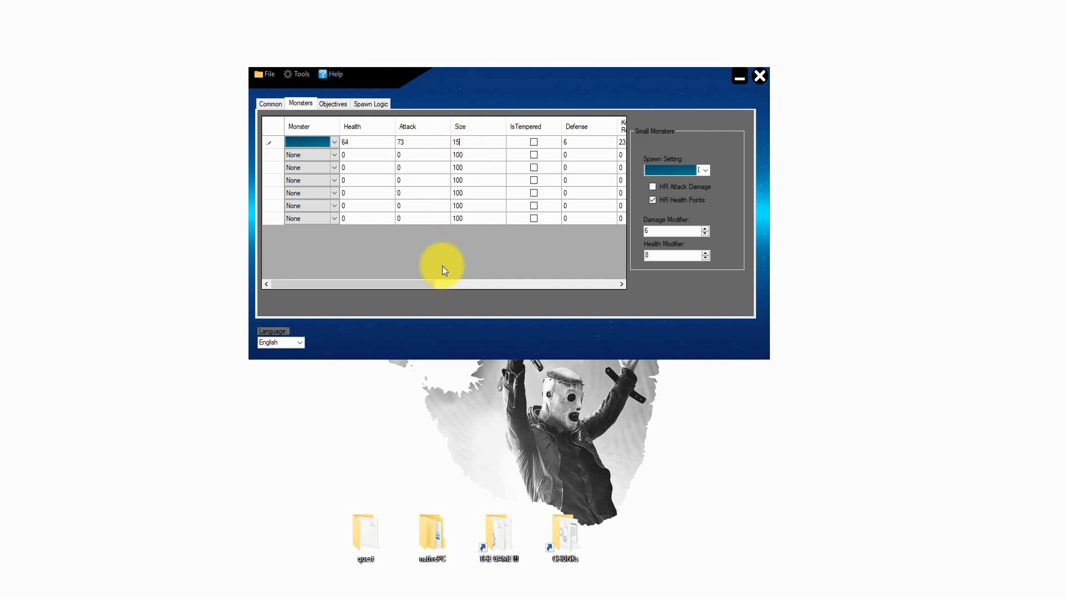
Review the resistance columns and the small monster spawn choices.
drag(441, 284, 536, 284)
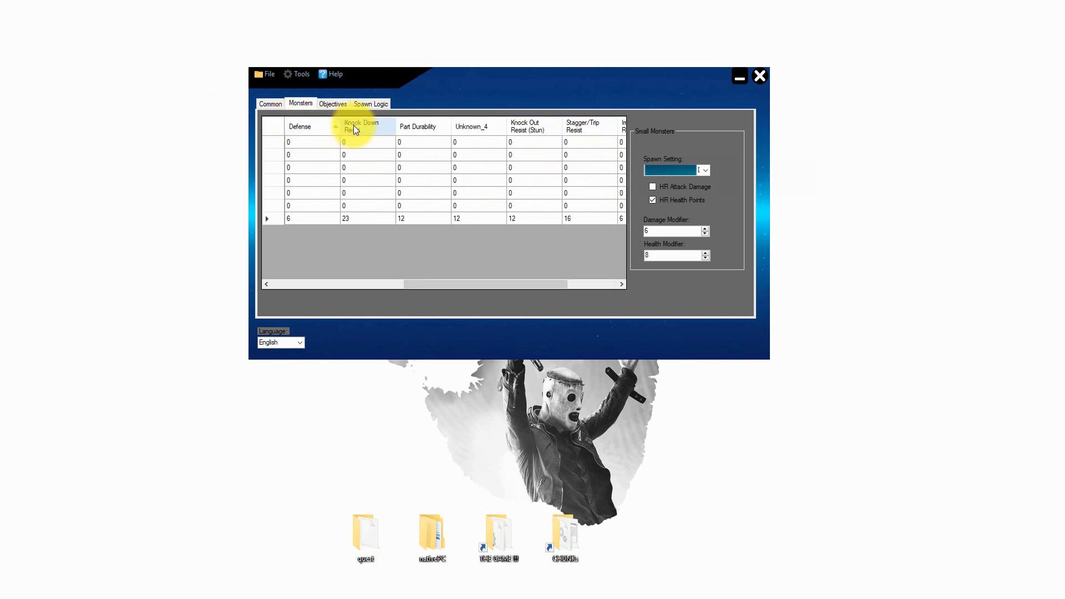
click(361, 126)
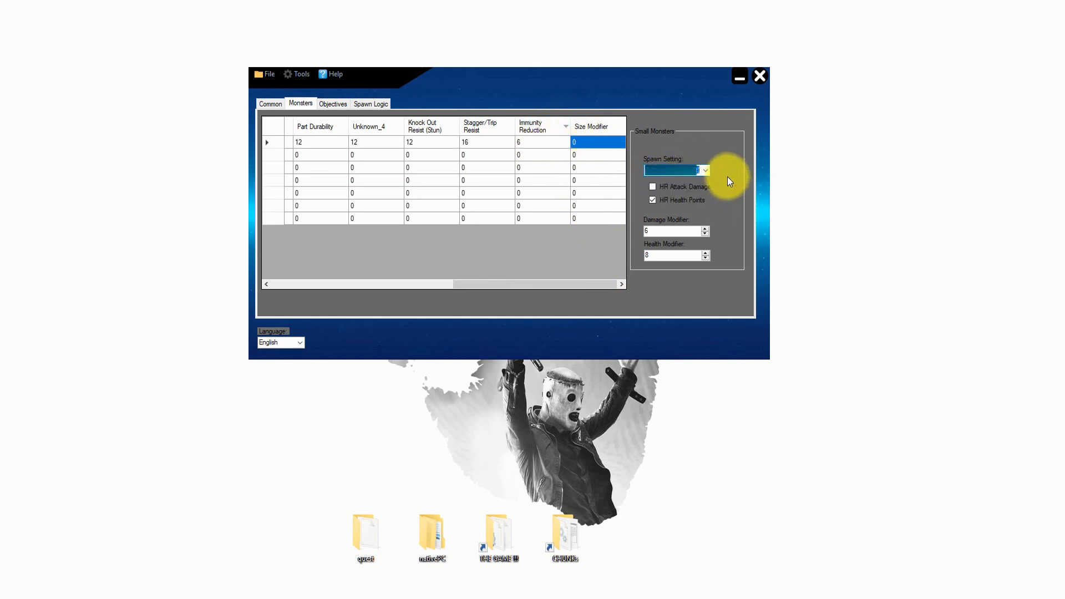
click(672, 256)
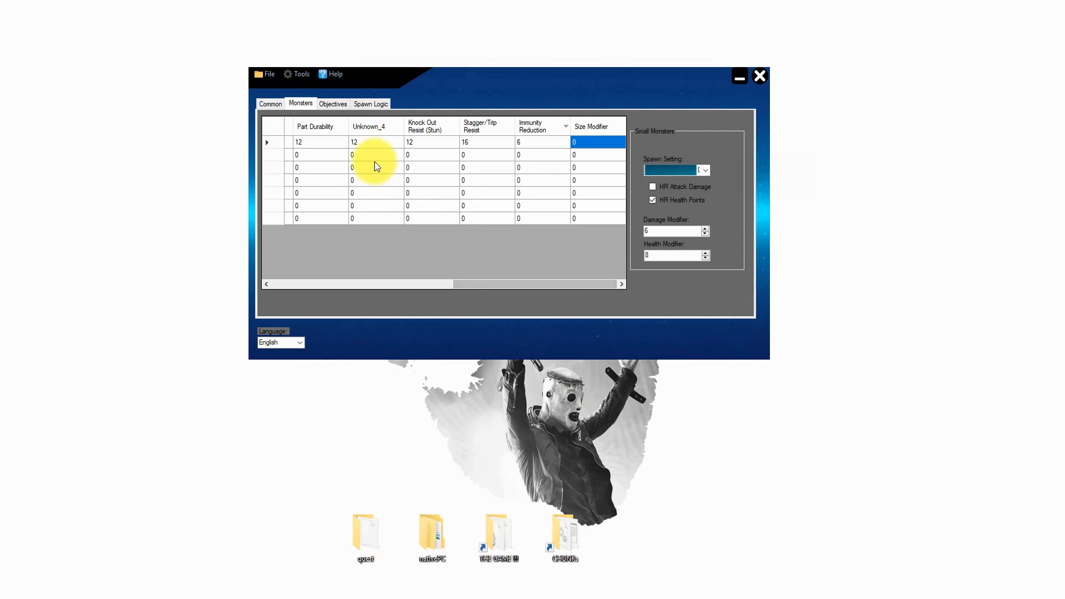
Show the quest objectives with a Slaying objective of amount 1.
click(332, 104)
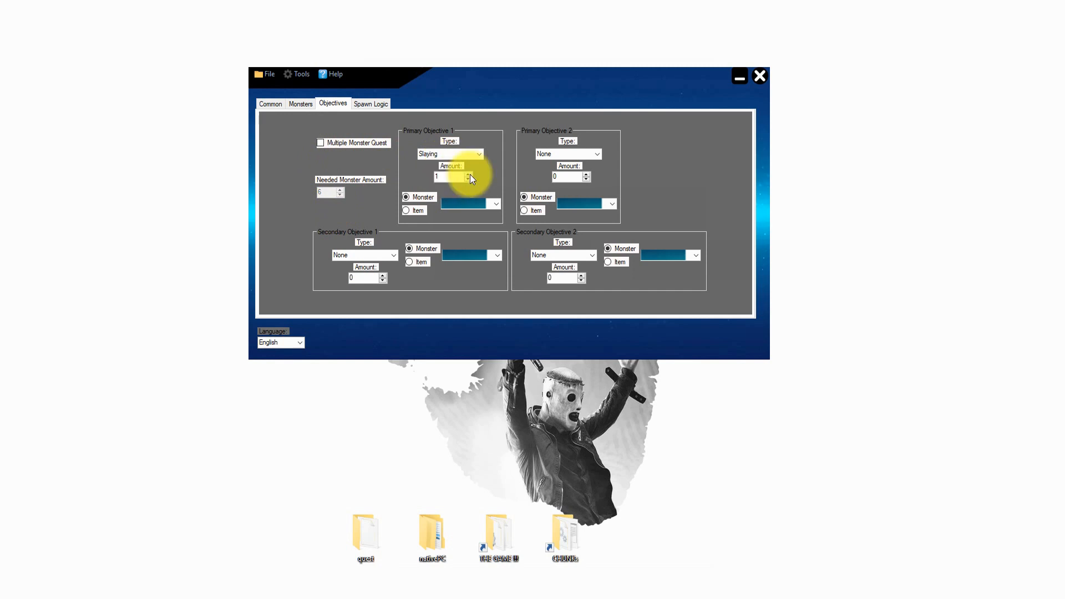
Dismiss the spawn logic help, set the first Table 1 weighting to 1 and adjust a sequential spawn.
click(371, 103)
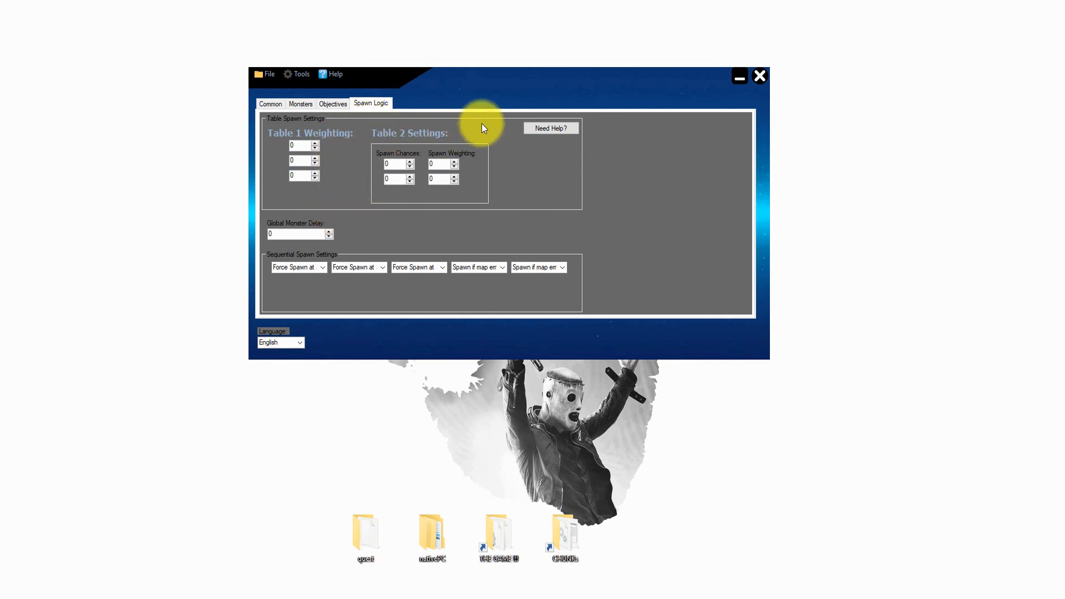
click(551, 128)
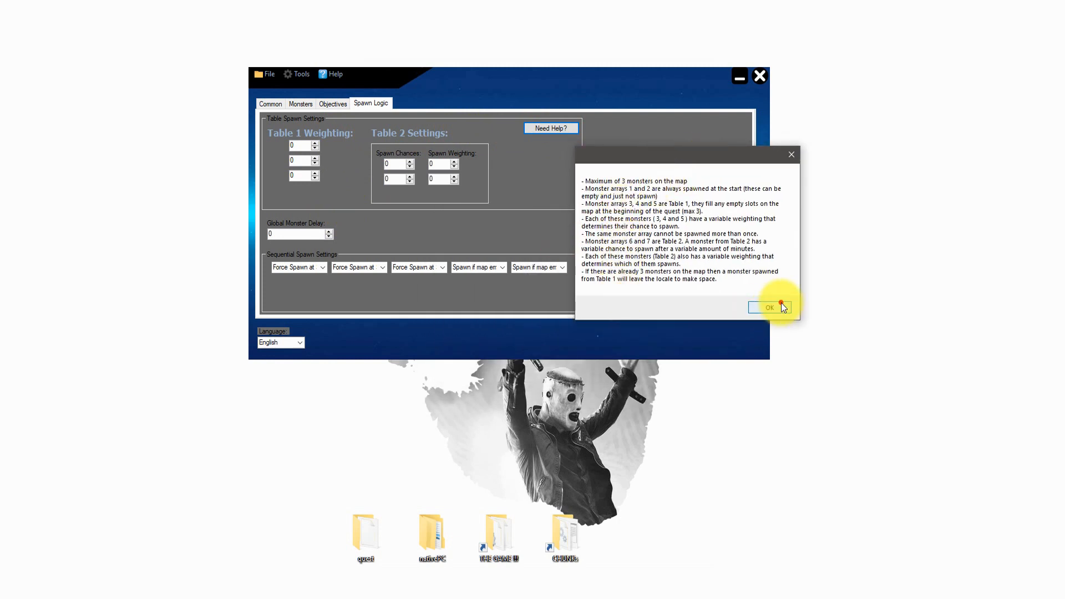
click(769, 308)
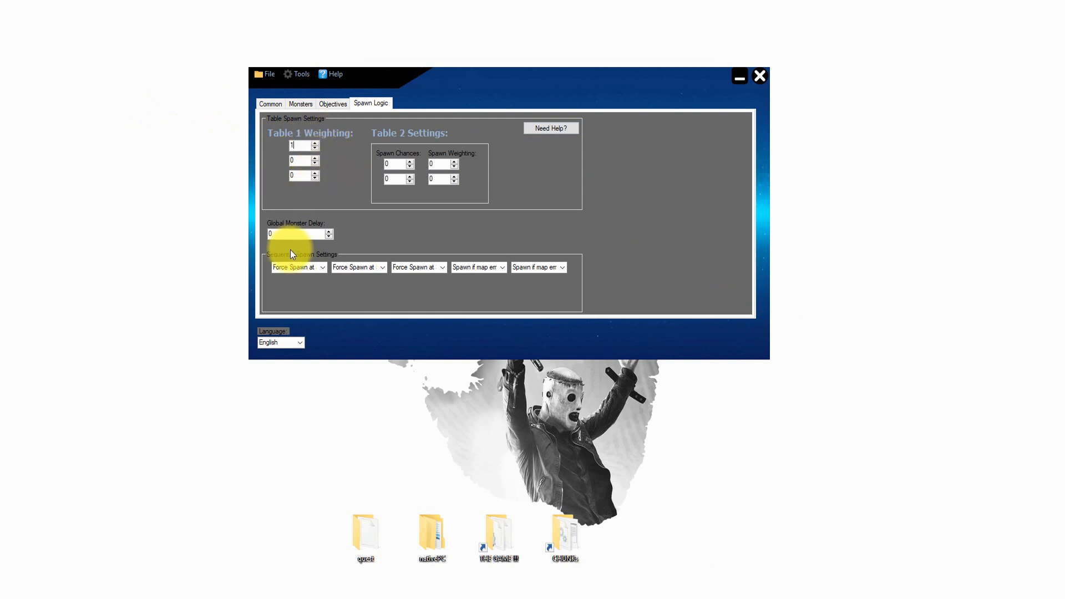
click(322, 267)
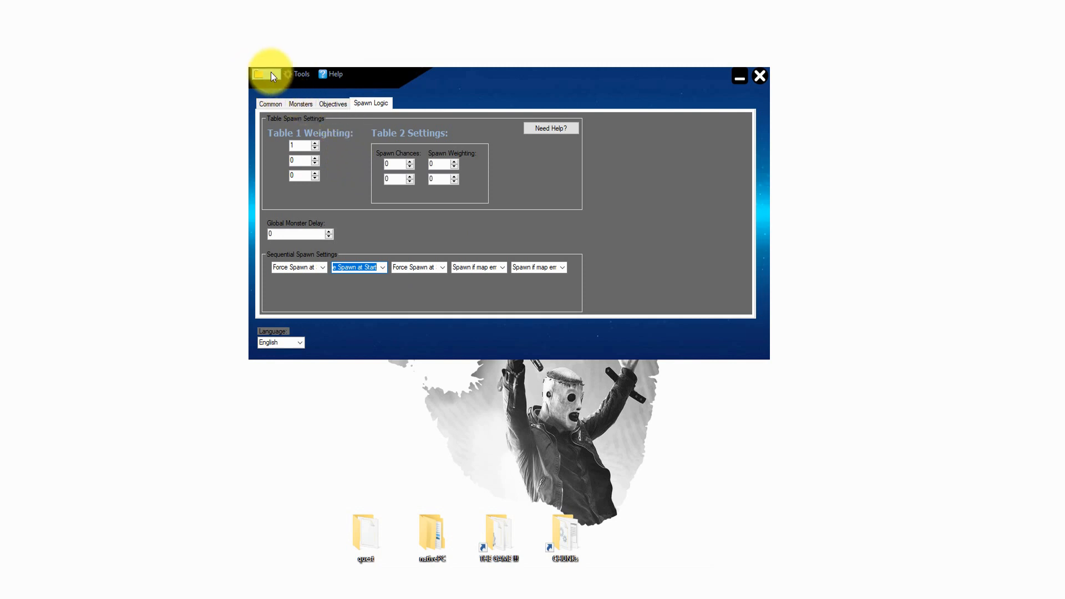
Save the quest into the chosen destination folder via the Ordner suchen browser.
click(265, 74)
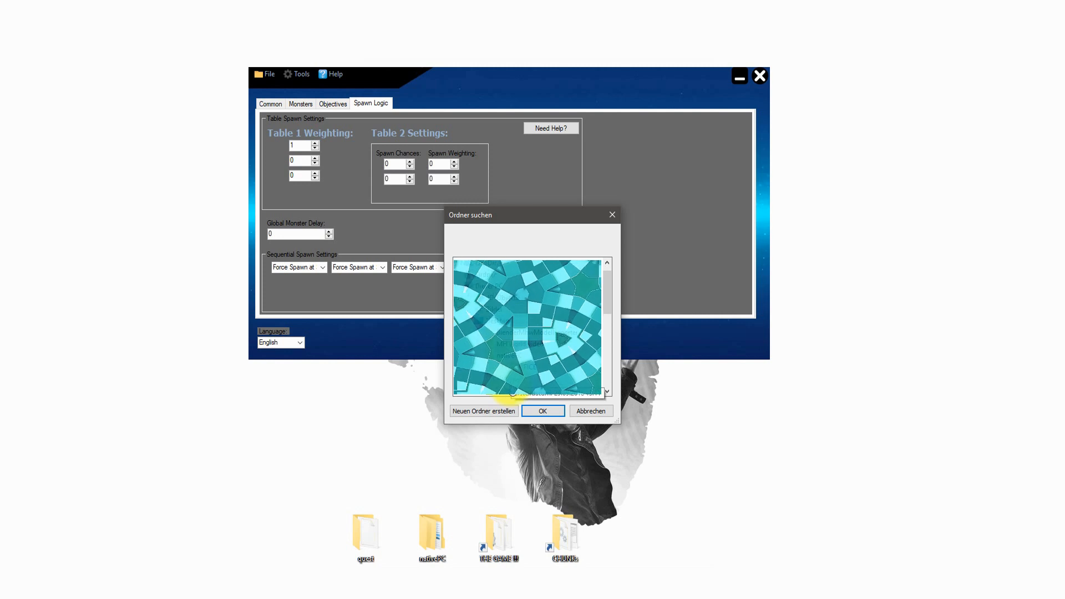
click(541, 411)
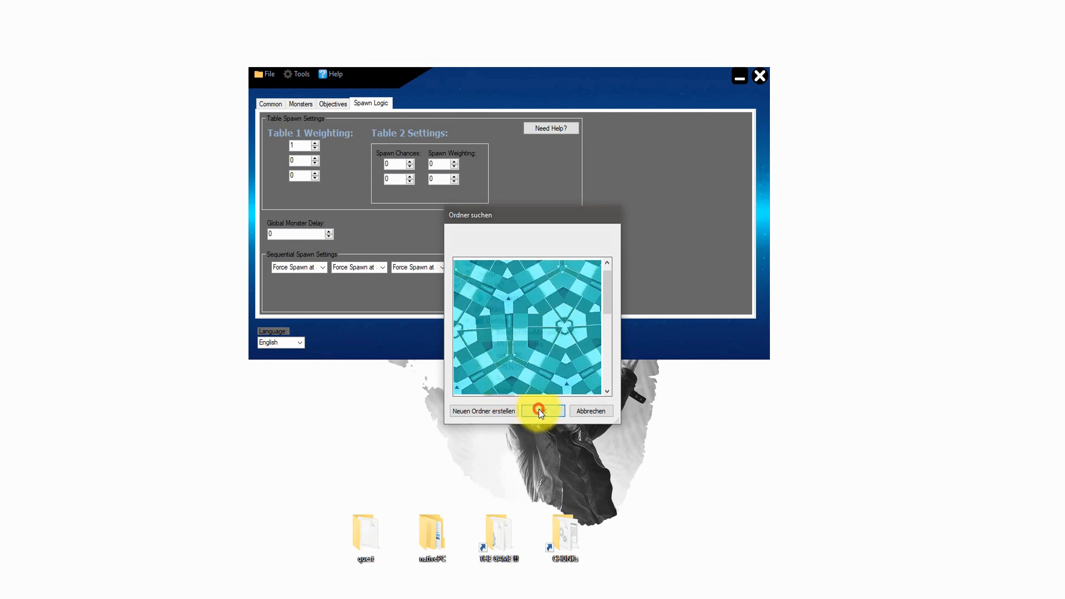
click(541, 411)
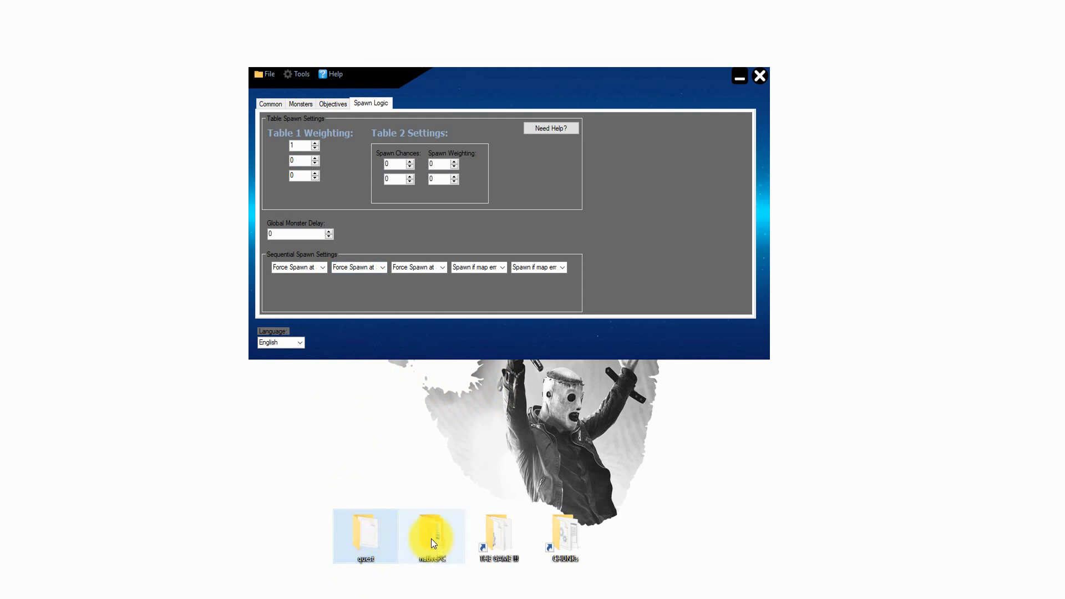
Open the nativePC desktop folder and the MHW CHUNK folder in a second window.
click(270, 103)
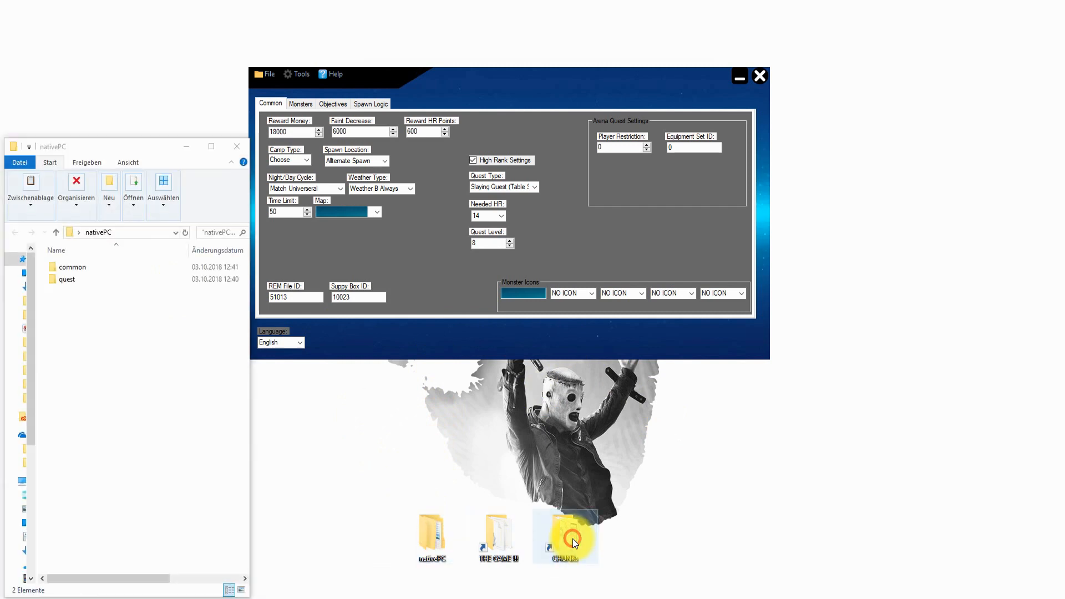
double_click(564, 539)
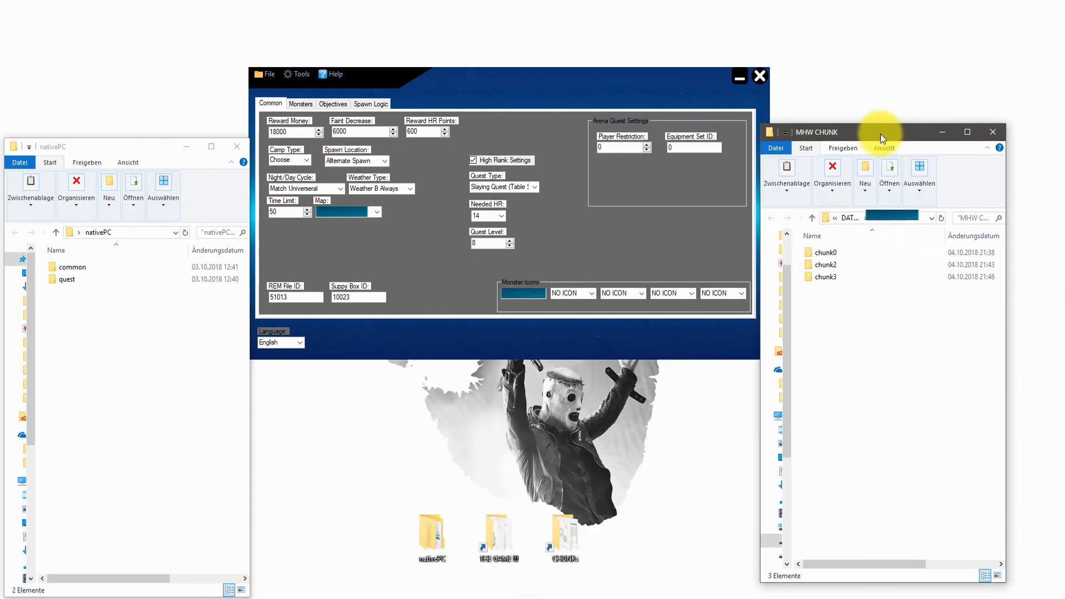
click(866, 268)
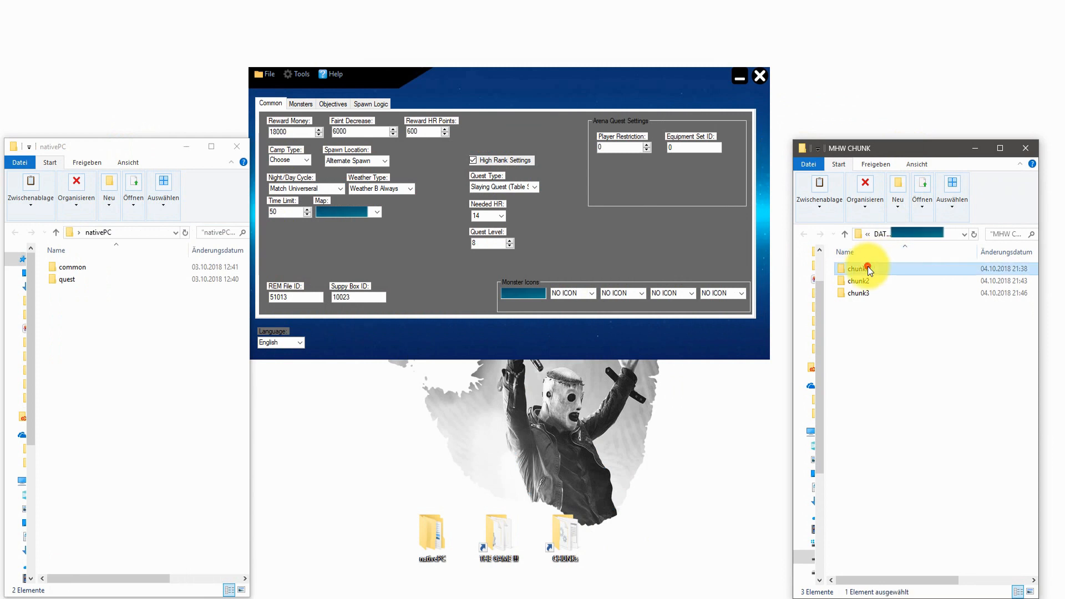
Browse into chunk0 and its common folder.
double_click(859, 268)
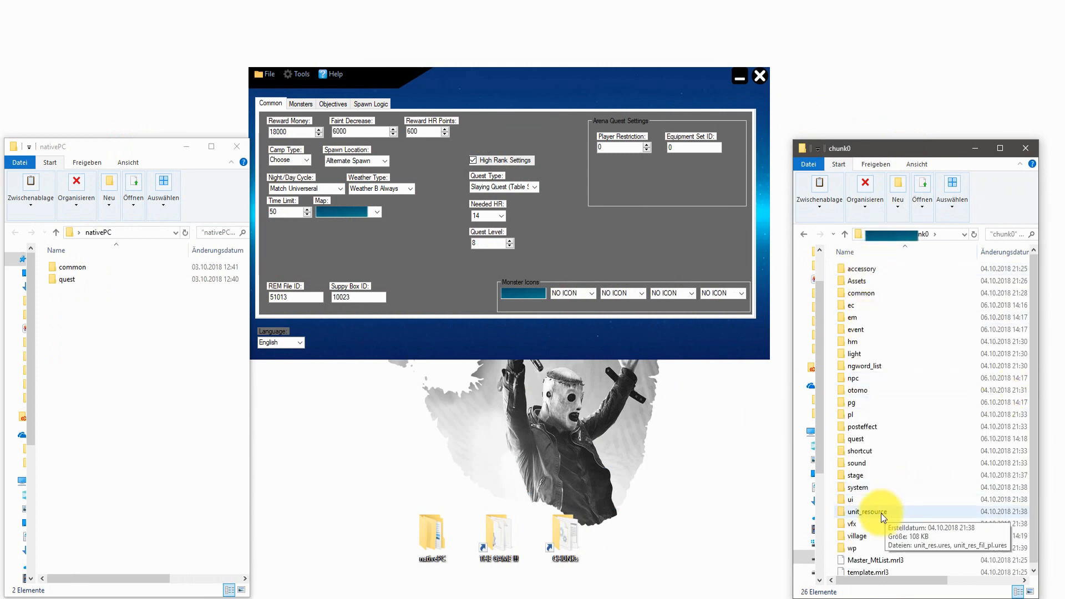
double_click(856, 439)
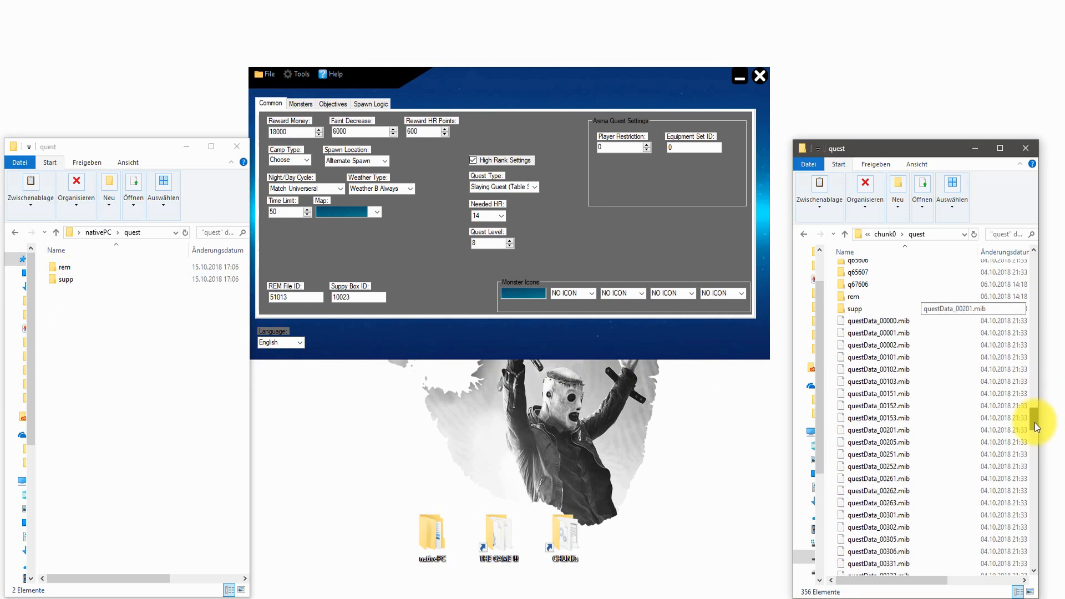
double_click(853, 296)
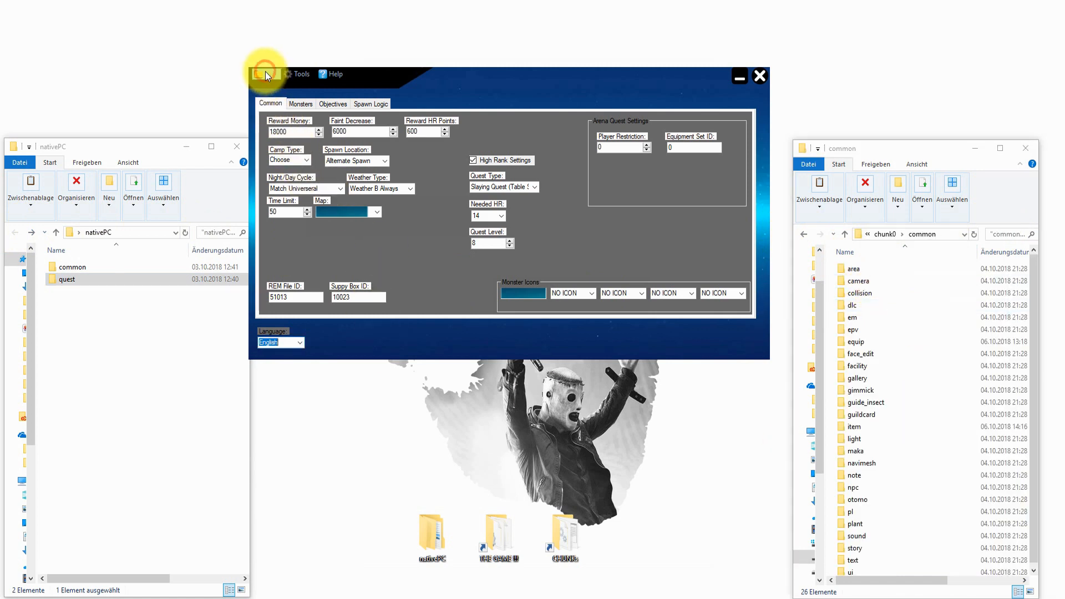
Locate the saved questData_00871.mib and open the common folder inside nativePC.
click(266, 74)
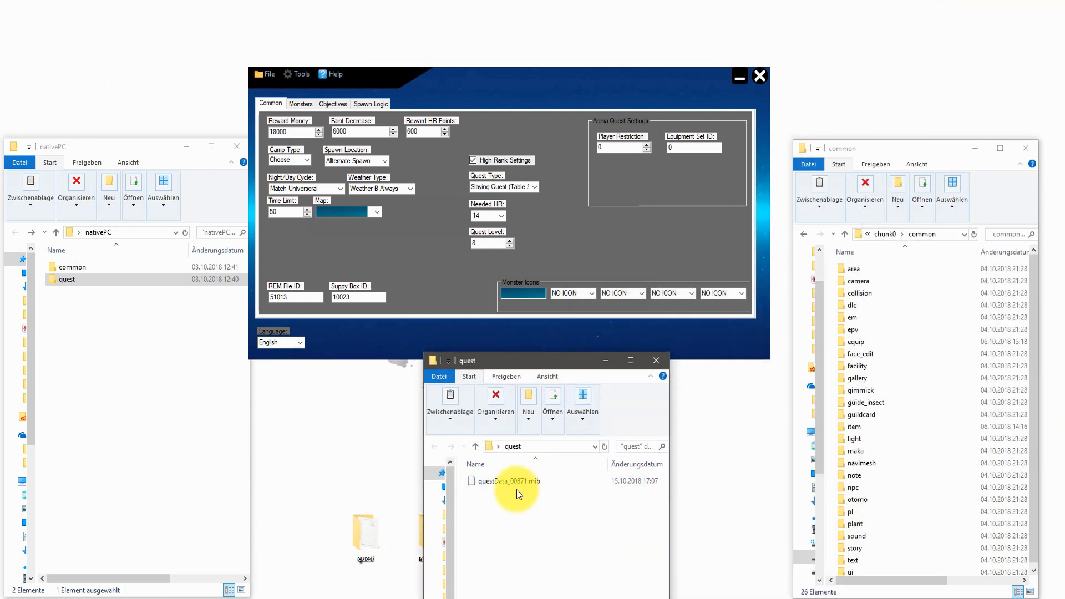
double_click(853, 268)
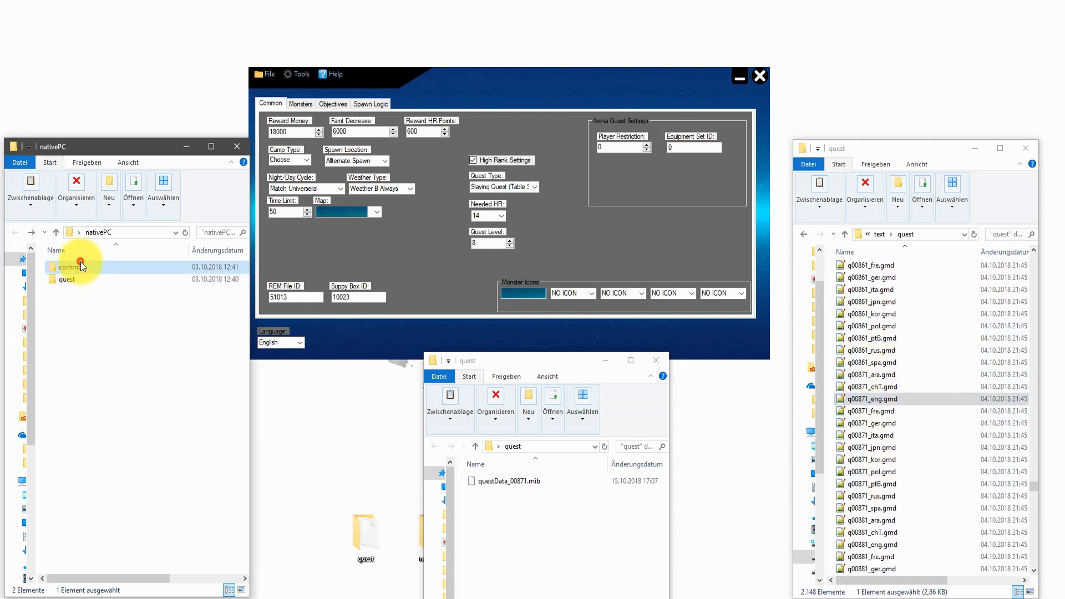
double_click(69, 267)
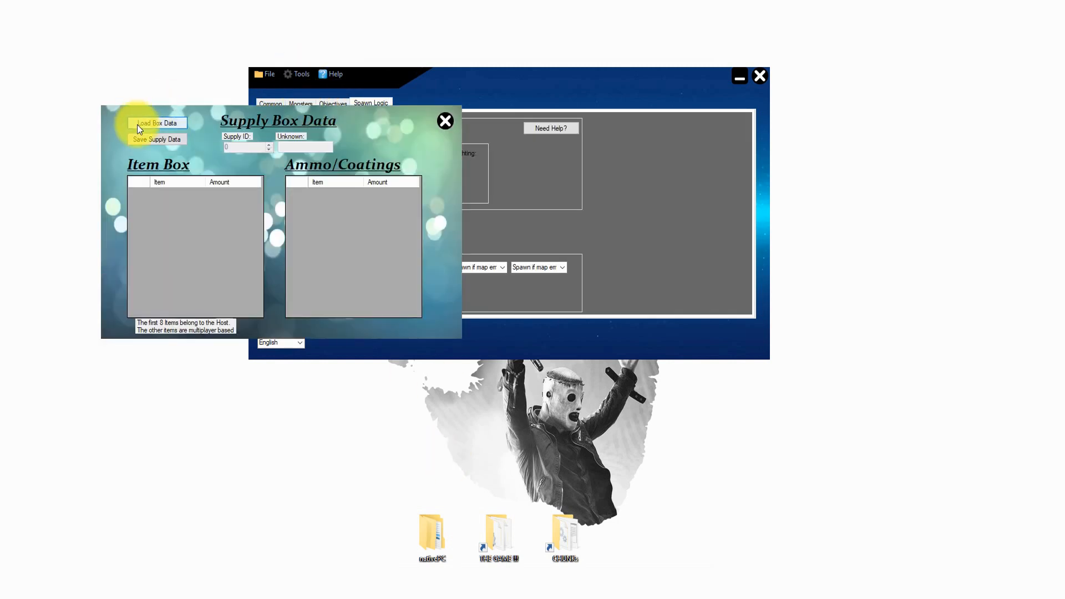
Load suppData_10023.supp, edit its Amount cells and save the supply data.
click(156, 123)
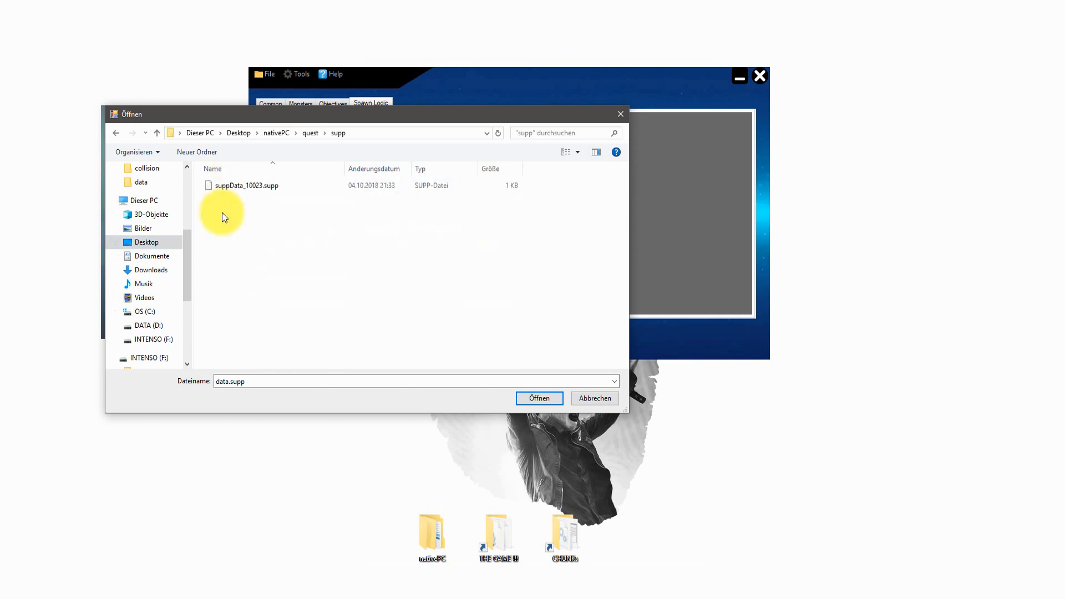
click(538, 398)
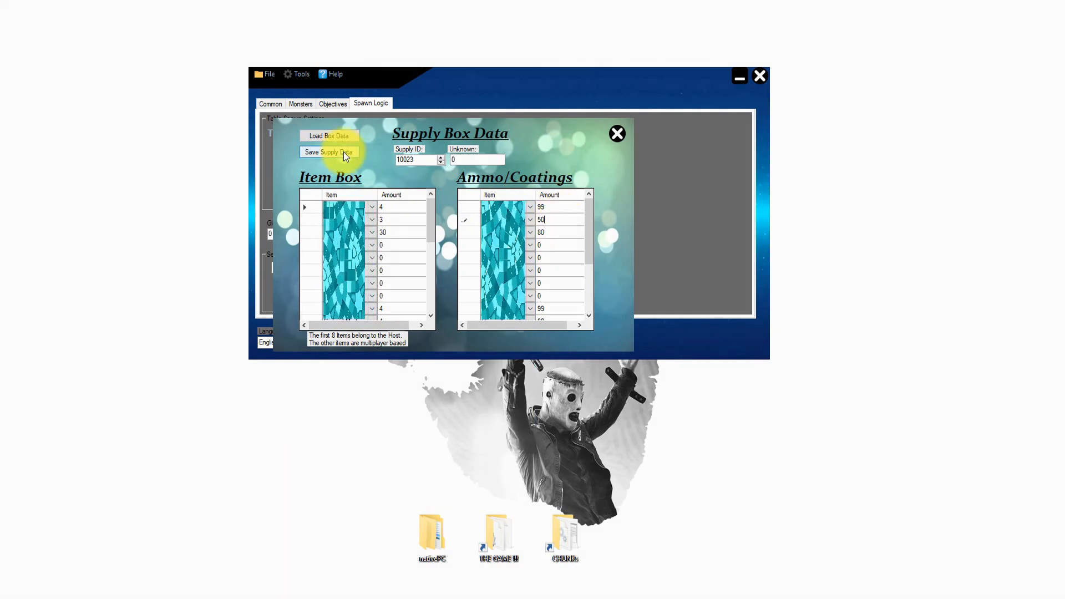
click(329, 151)
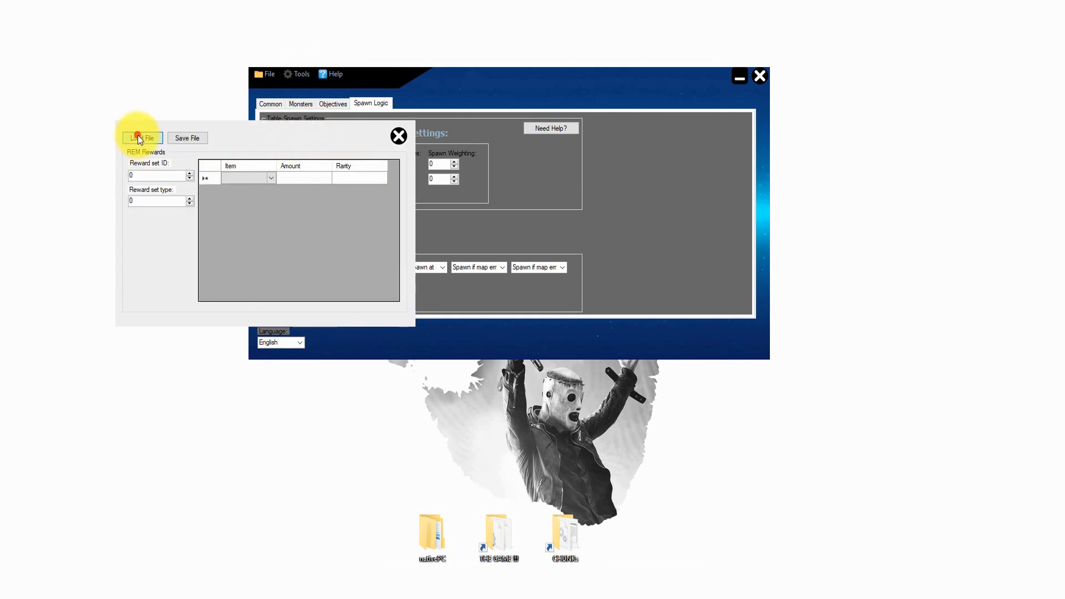
Load remData_51013.rem from nativePC\quest\rem and bring up the GMD text editor.
click(142, 138)
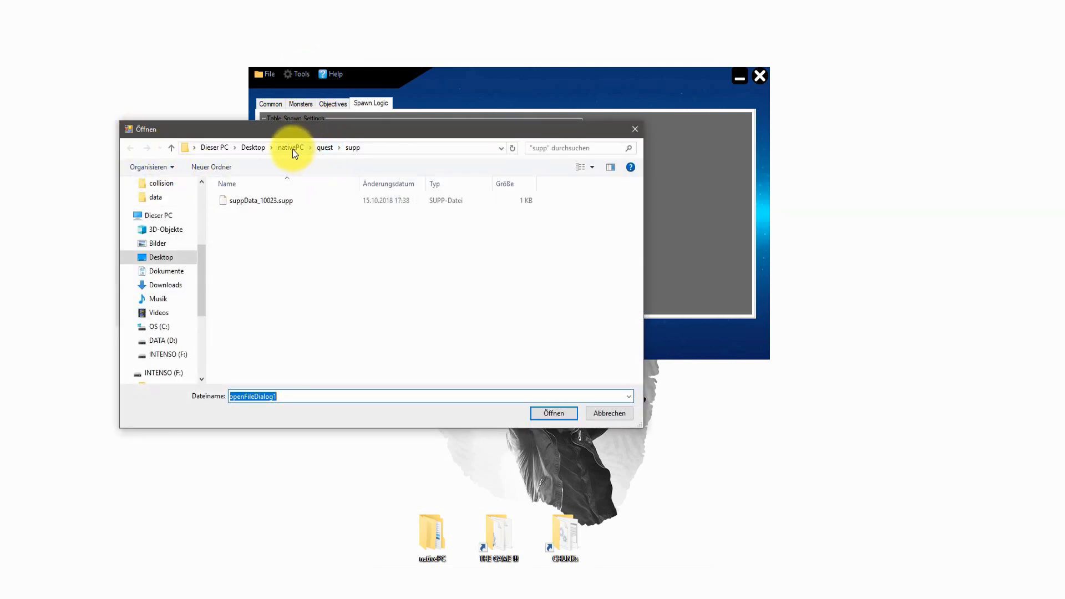
click(324, 148)
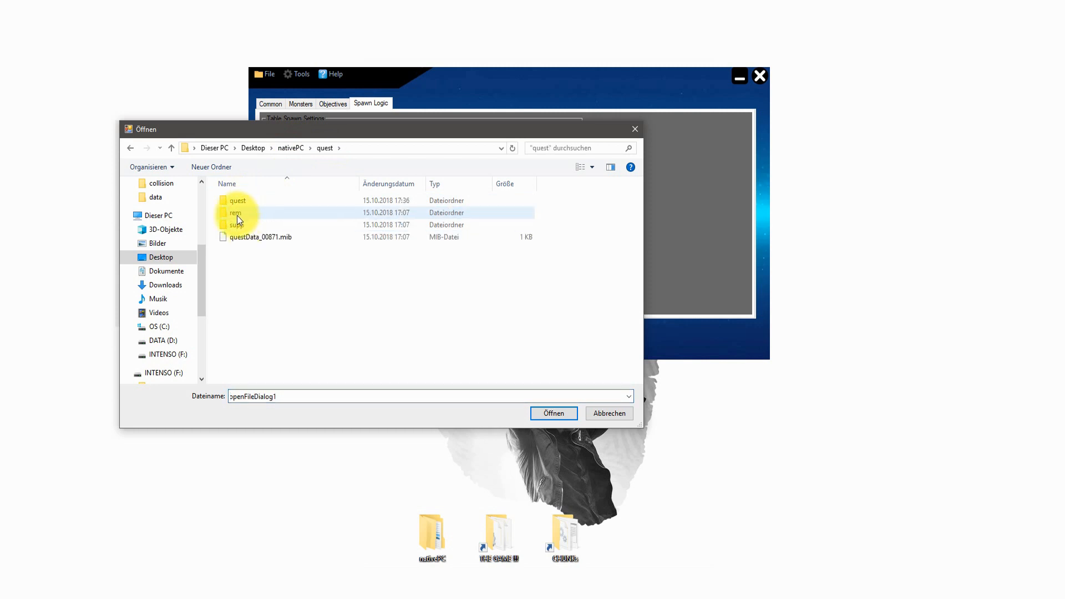
double_click(235, 212)
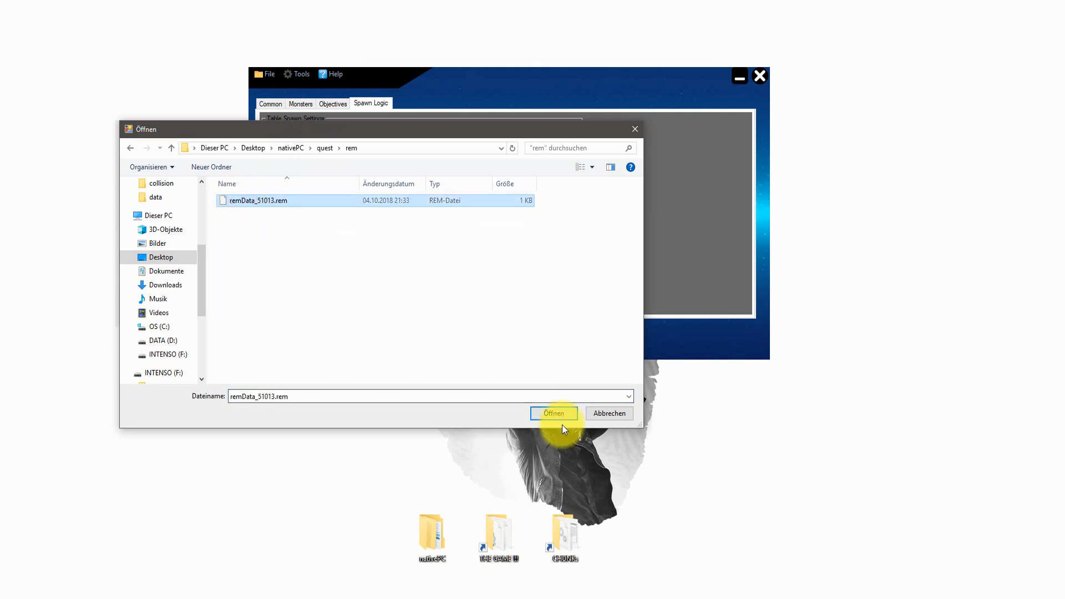
click(554, 413)
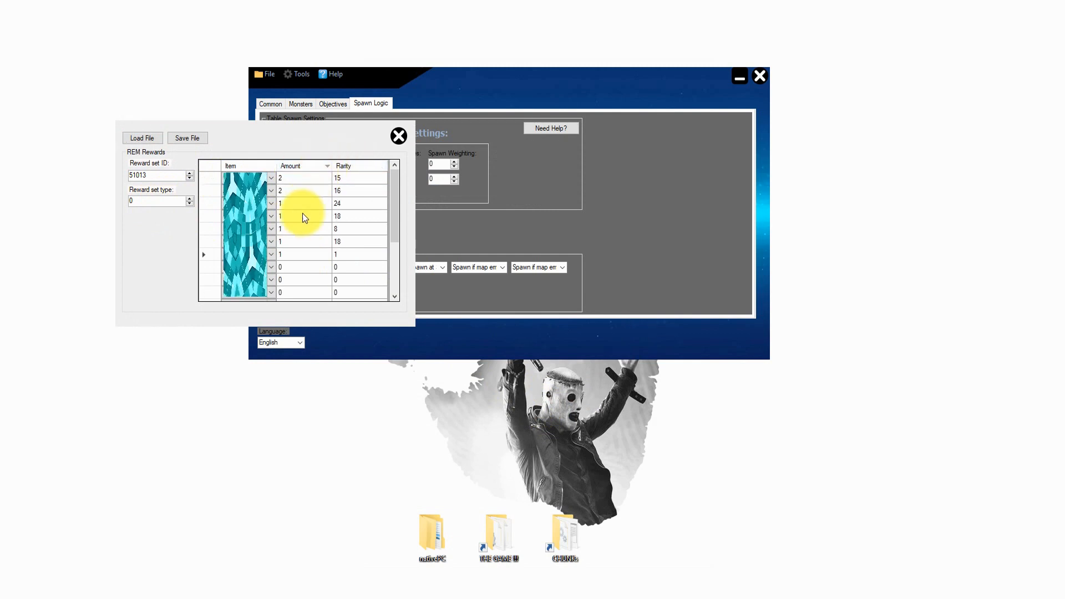
click(187, 138)
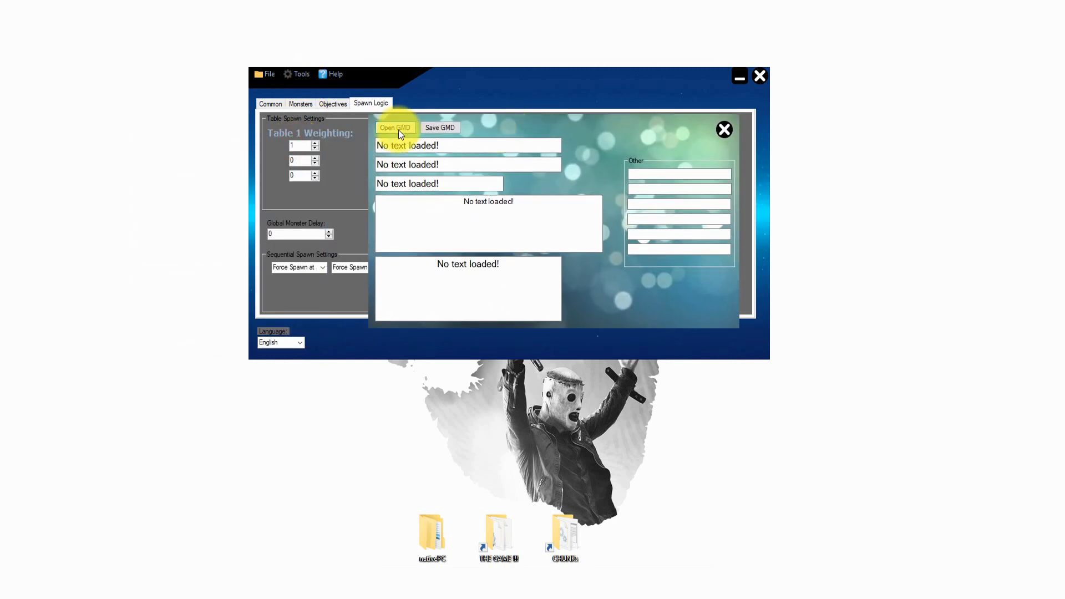
Load the quest text file q00871_eng.gmd from nativePC\common\text\quest.
click(395, 127)
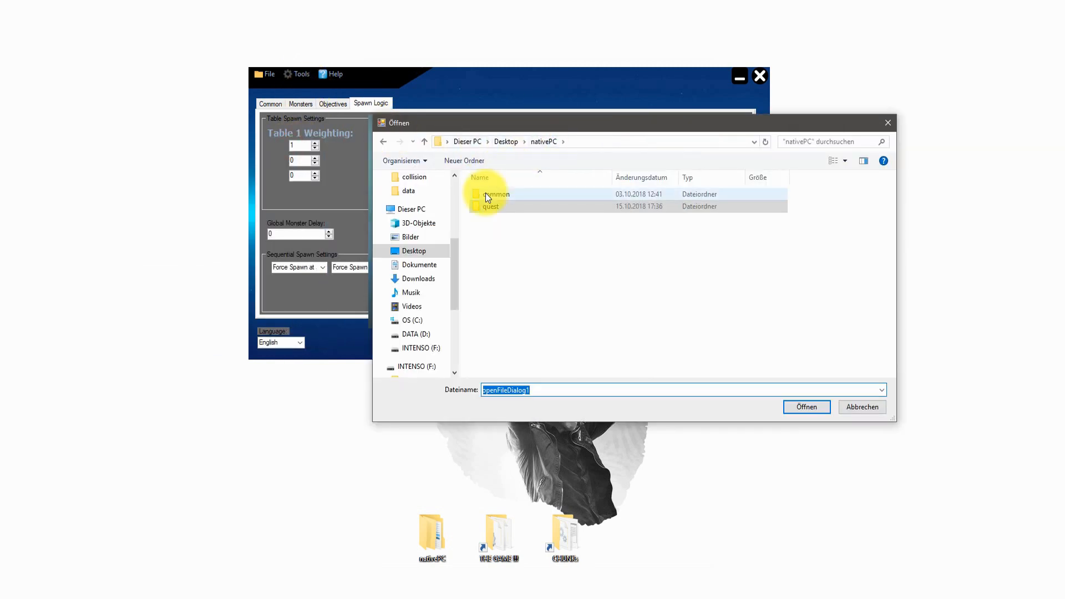
double_click(491, 207)
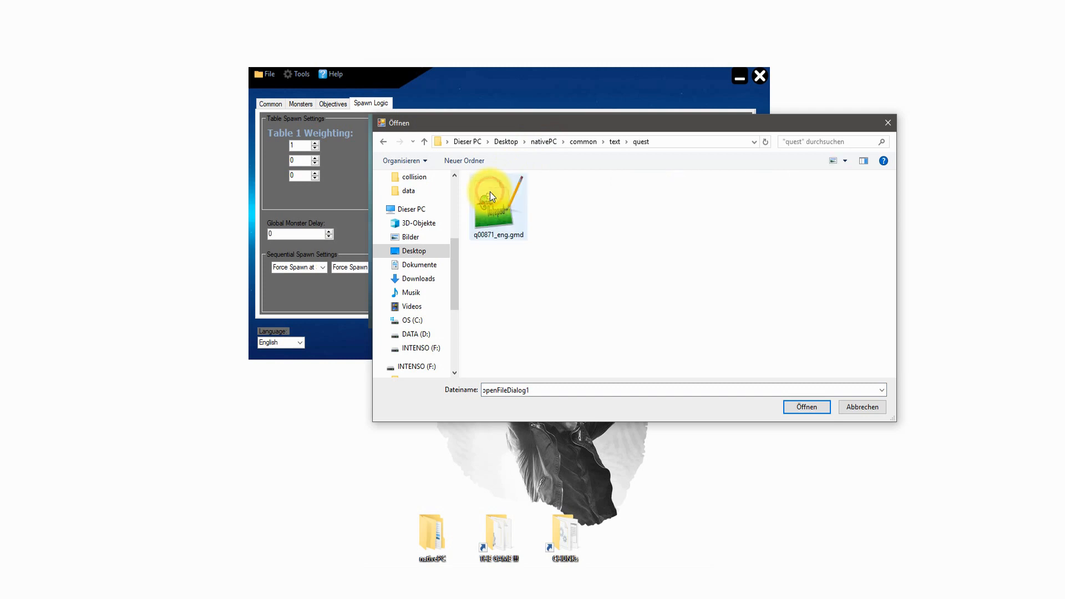
click(806, 407)
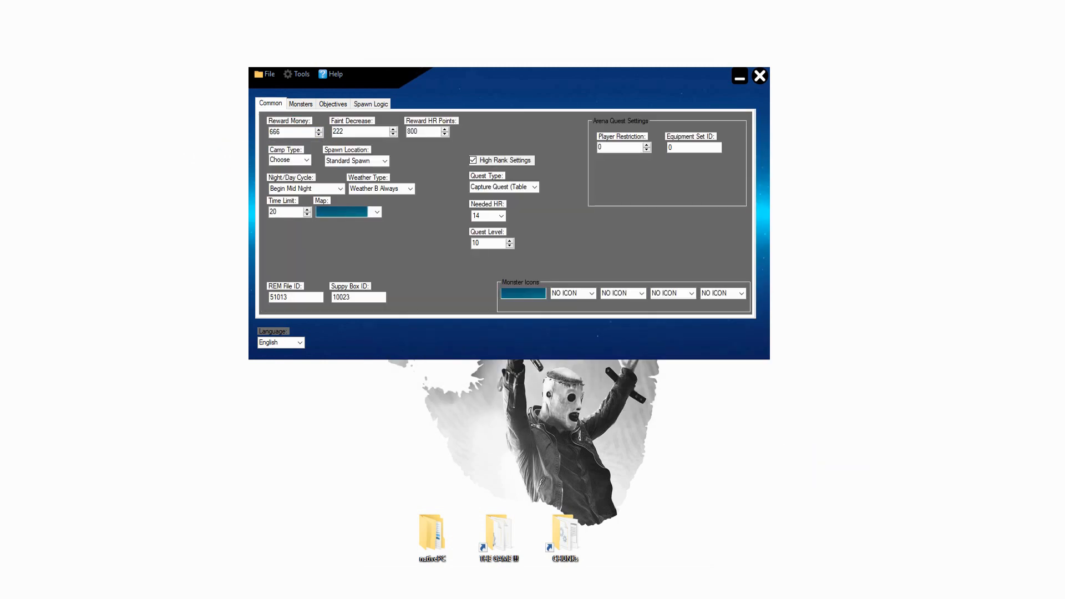
click(432, 535)
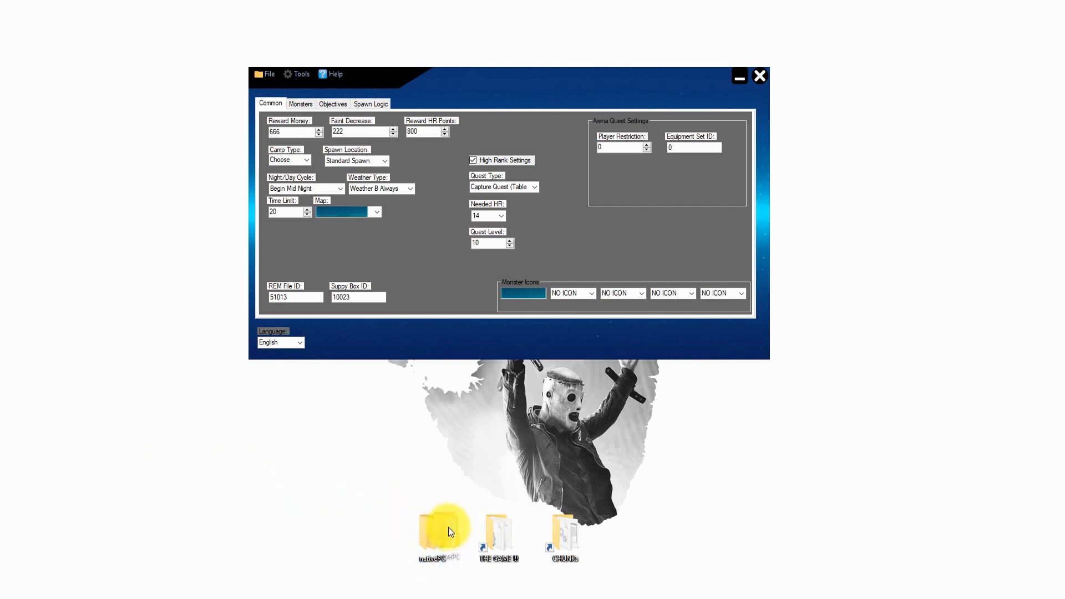